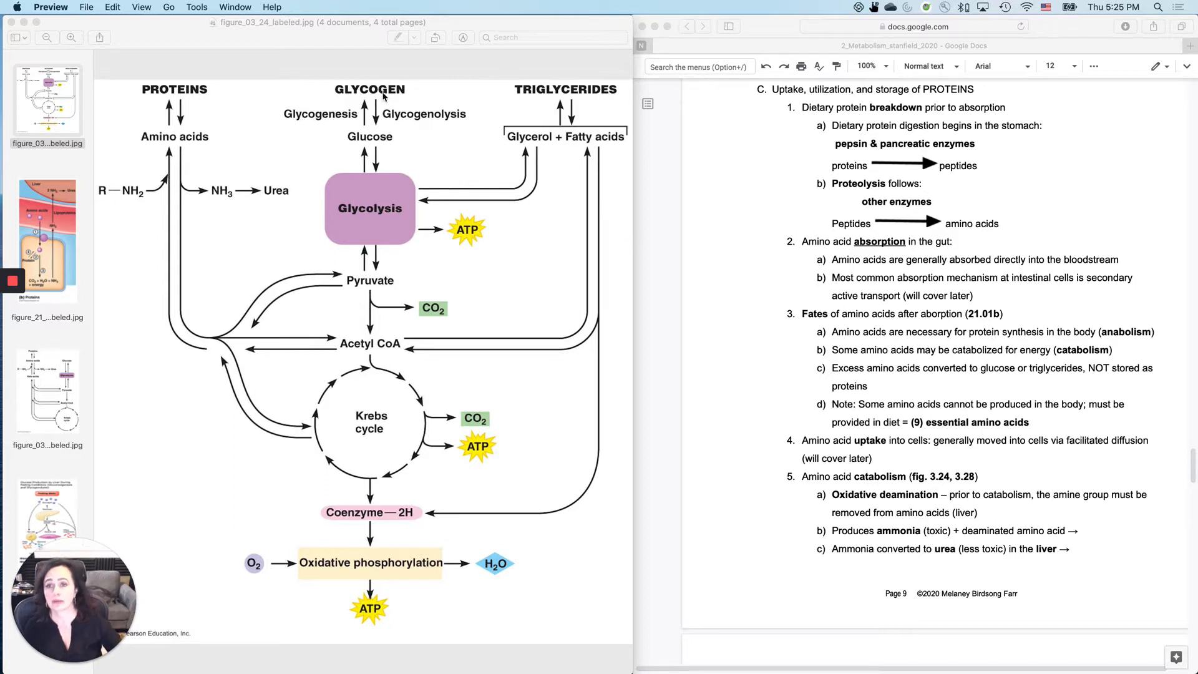
mouse_move(338, 668)
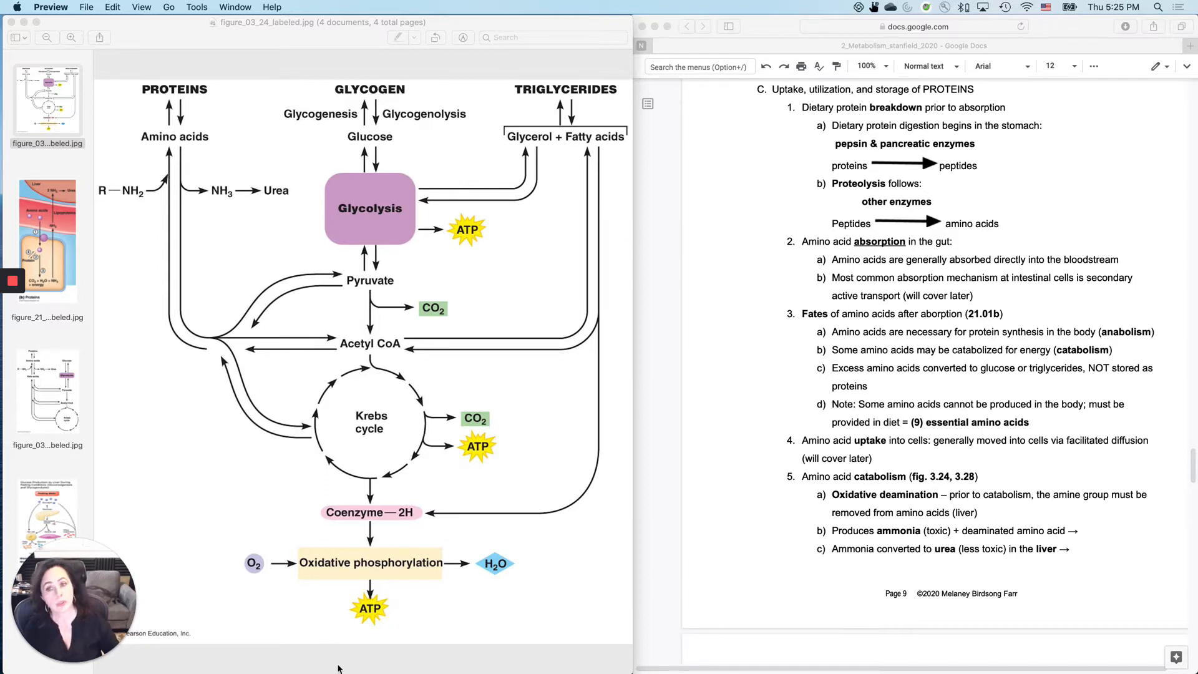
mouse_move(370, 639)
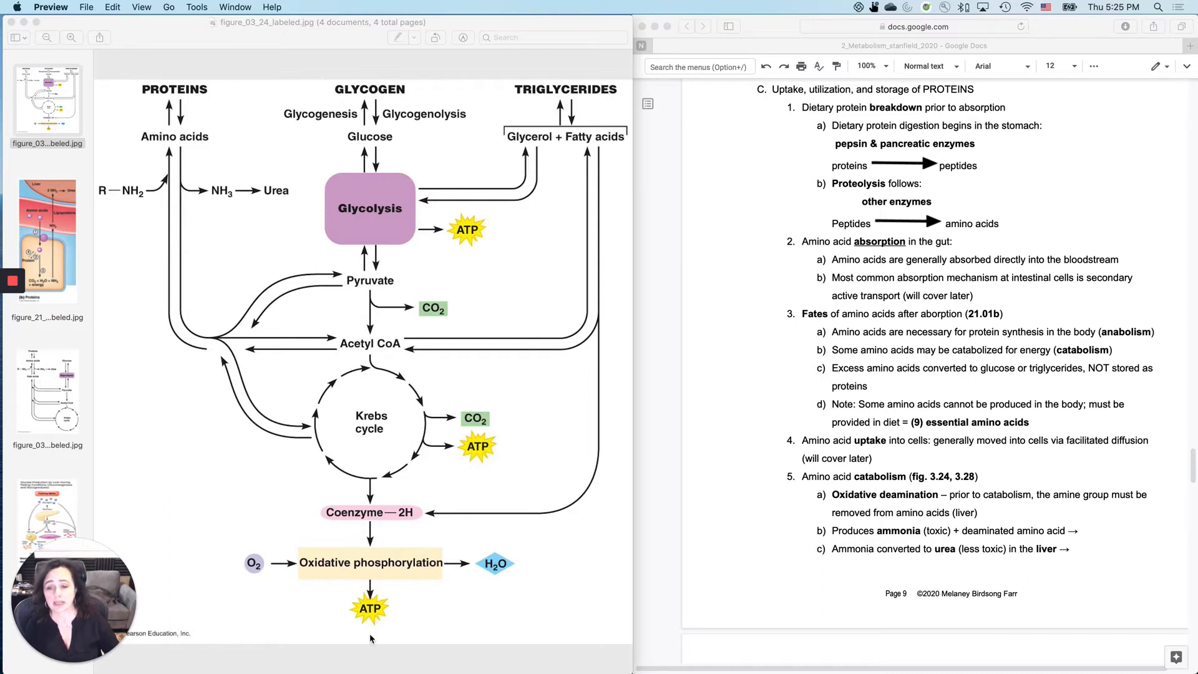
mouse_move(542, 307)
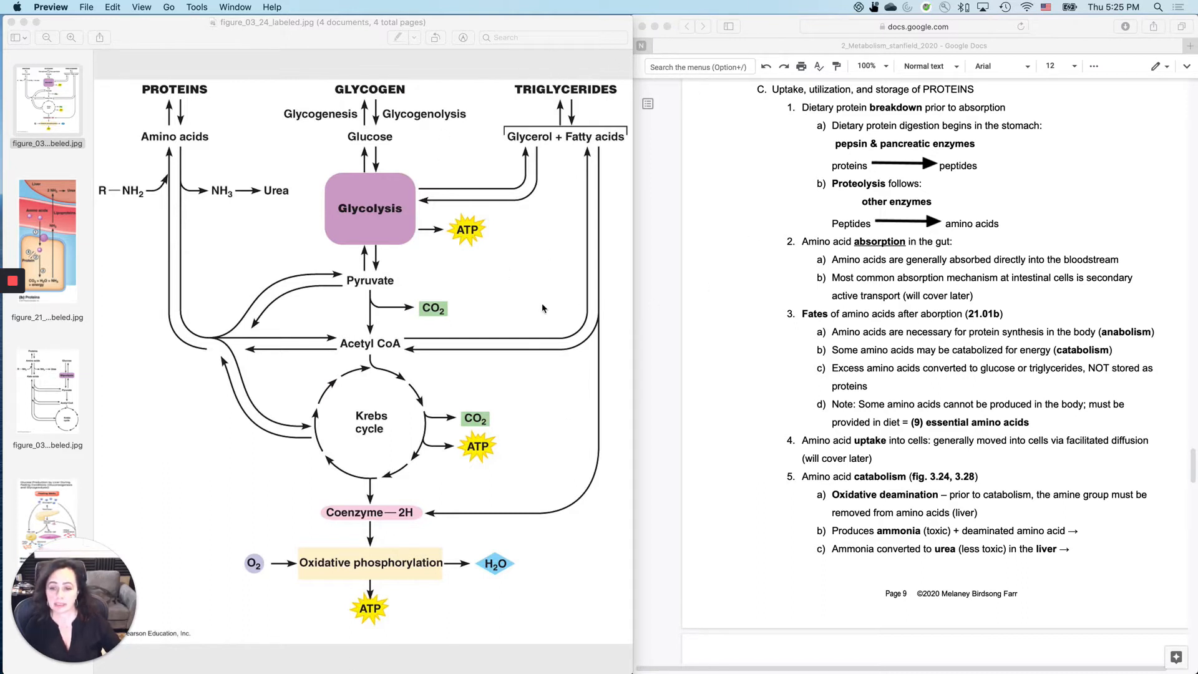
mouse_move(275, 446)
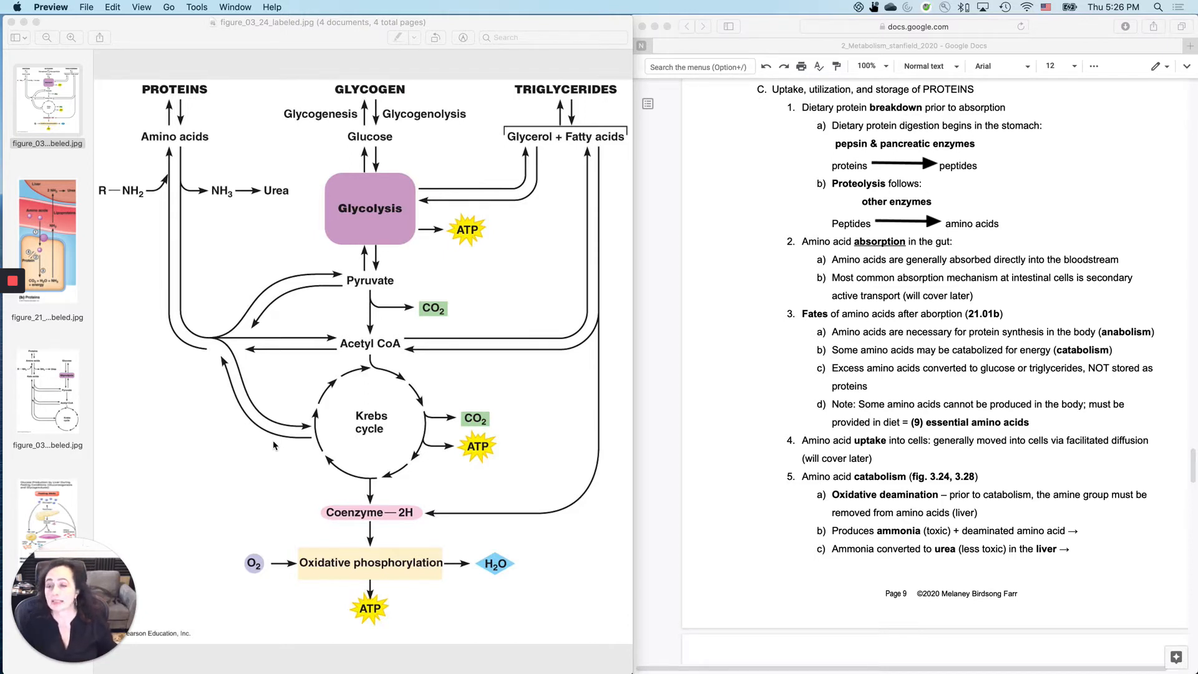
mouse_move(222, 99)
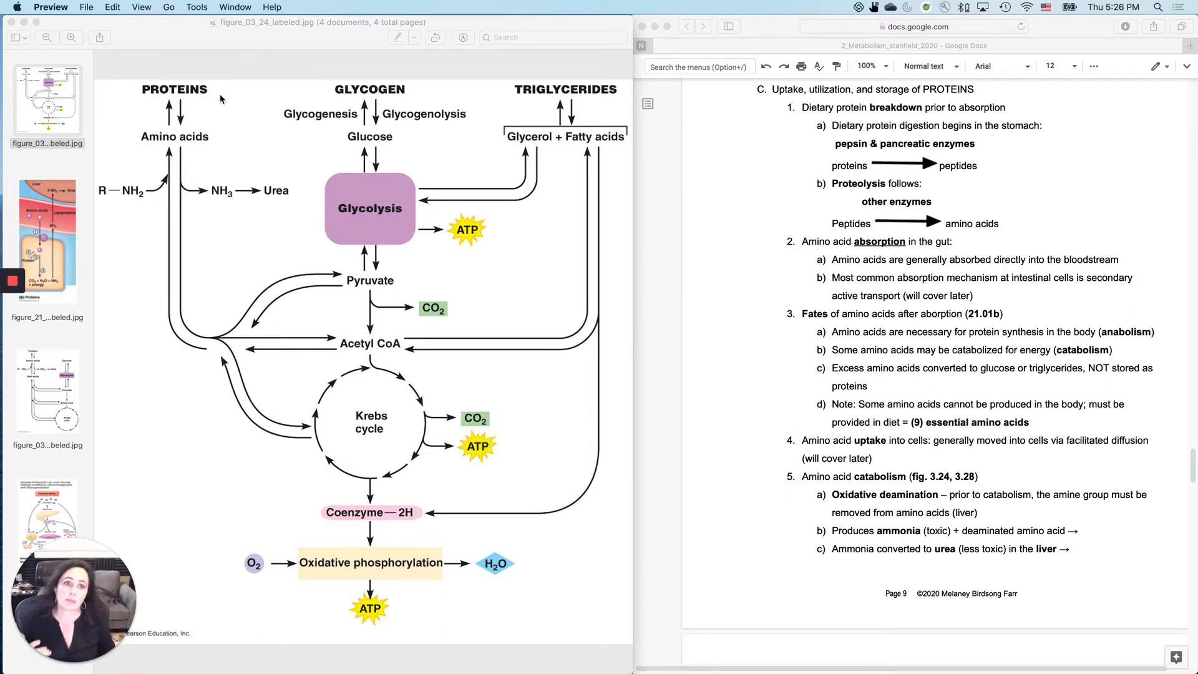
mouse_move(745, 133)
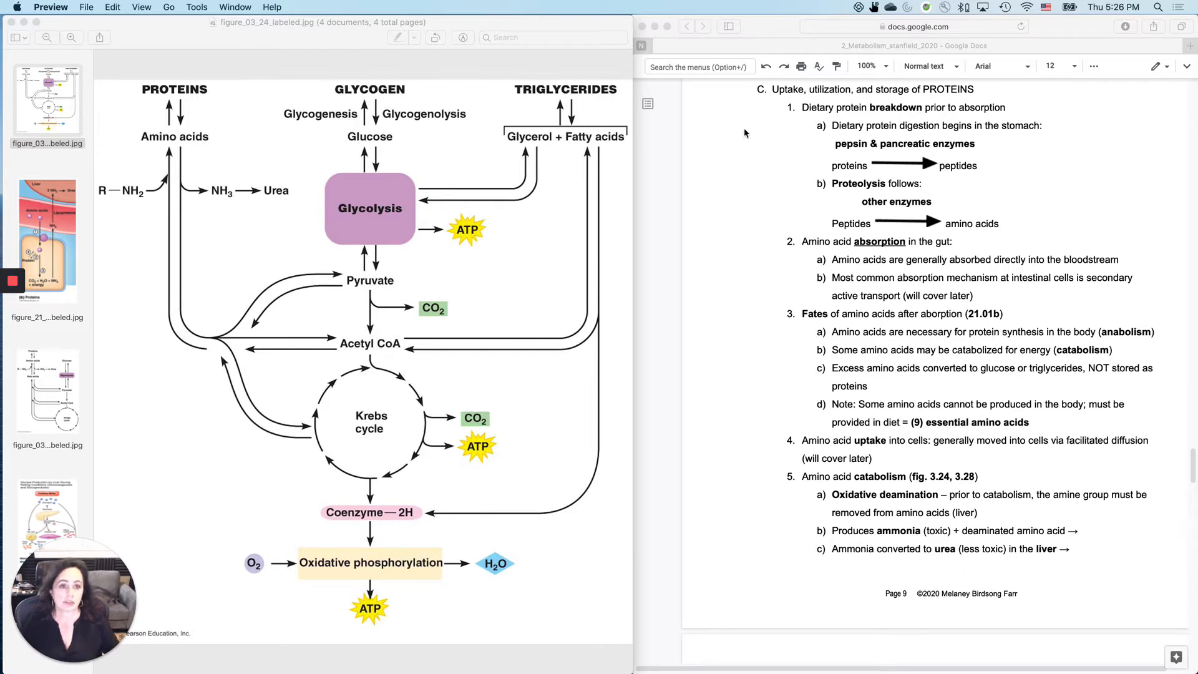
mouse_move(833, 183)
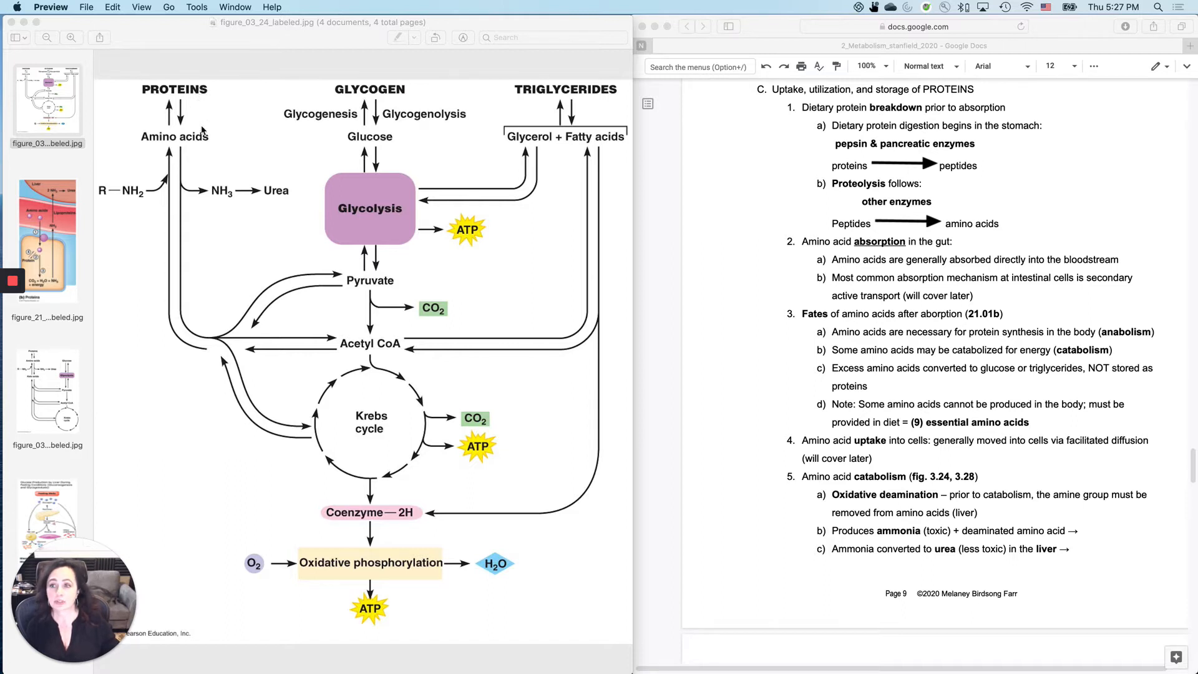
mouse_move(202, 109)
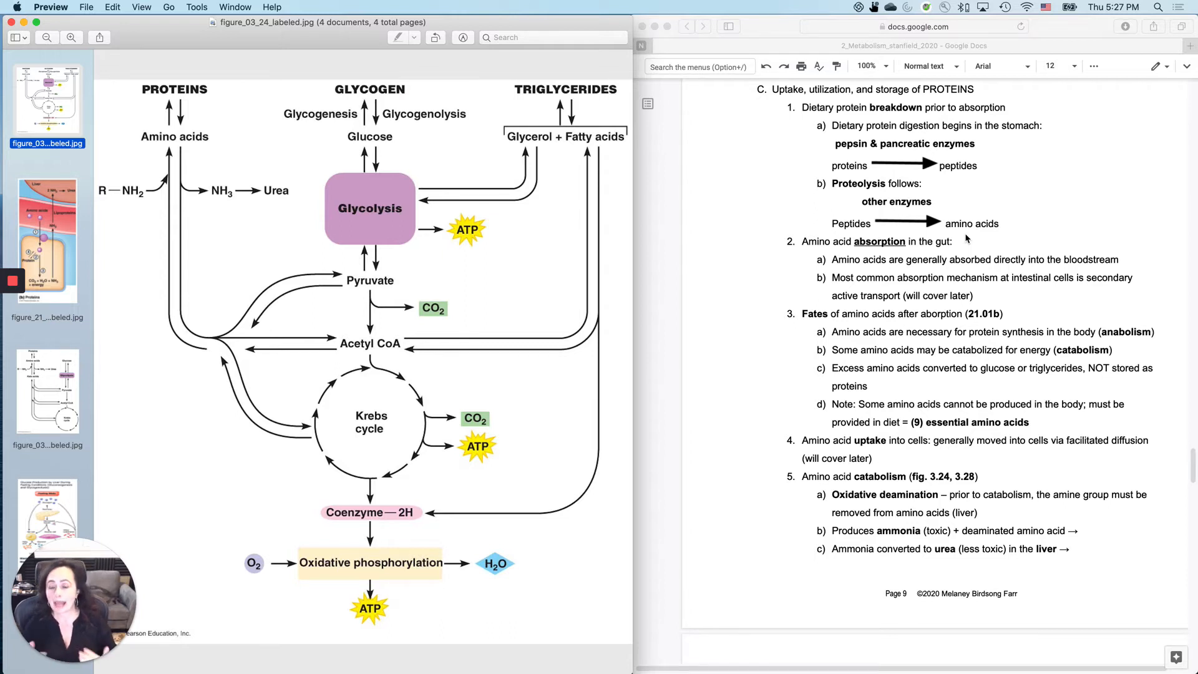
mouse_move(191, 143)
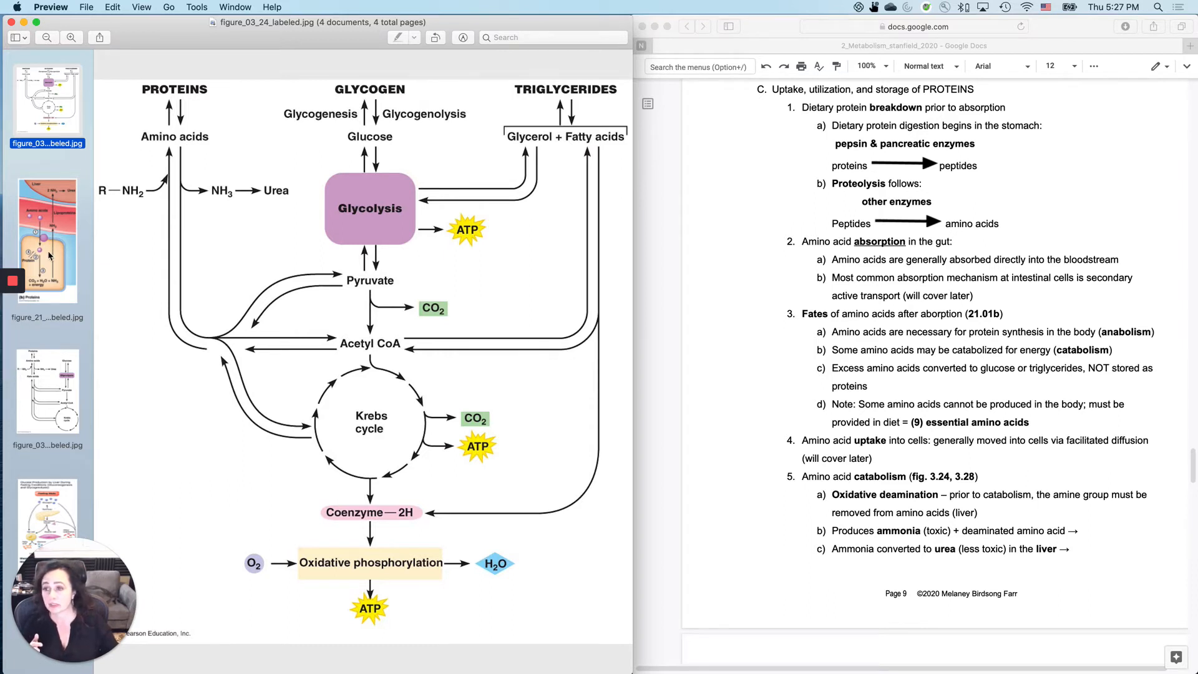
Display figure_21_01b_labeled.jpg on amino acid fates, after briefly revisiting the metabolism overview
left_click(47, 238)
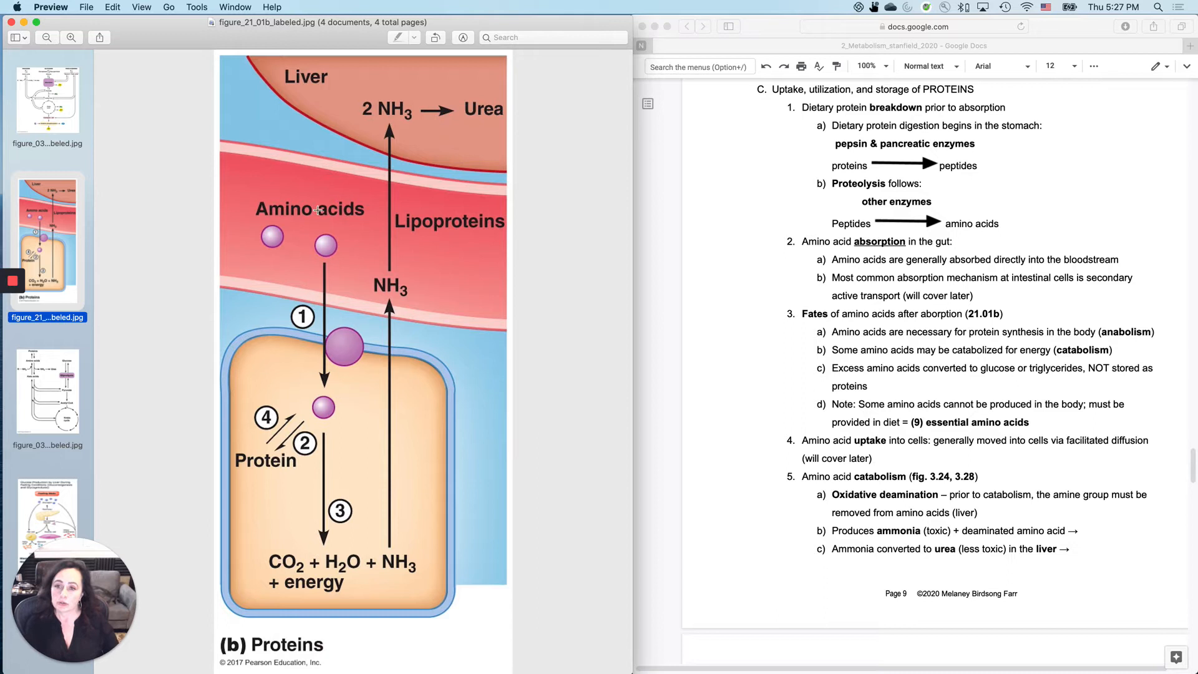
mouse_move(343, 487)
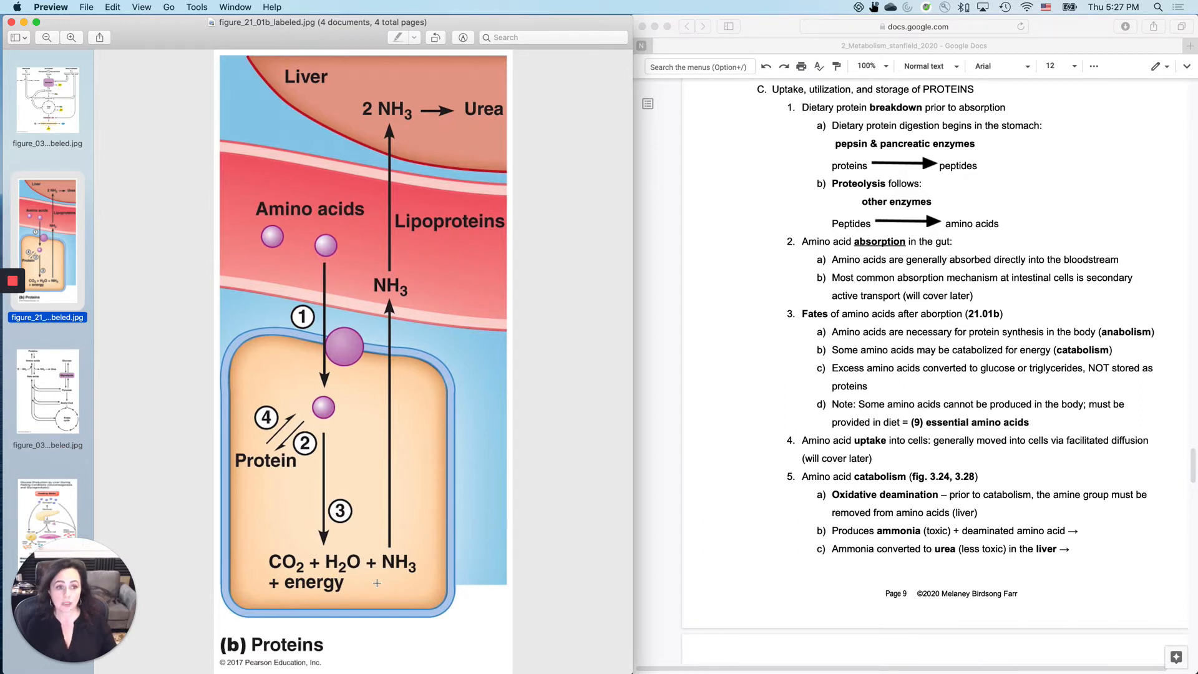
mouse_move(309, 188)
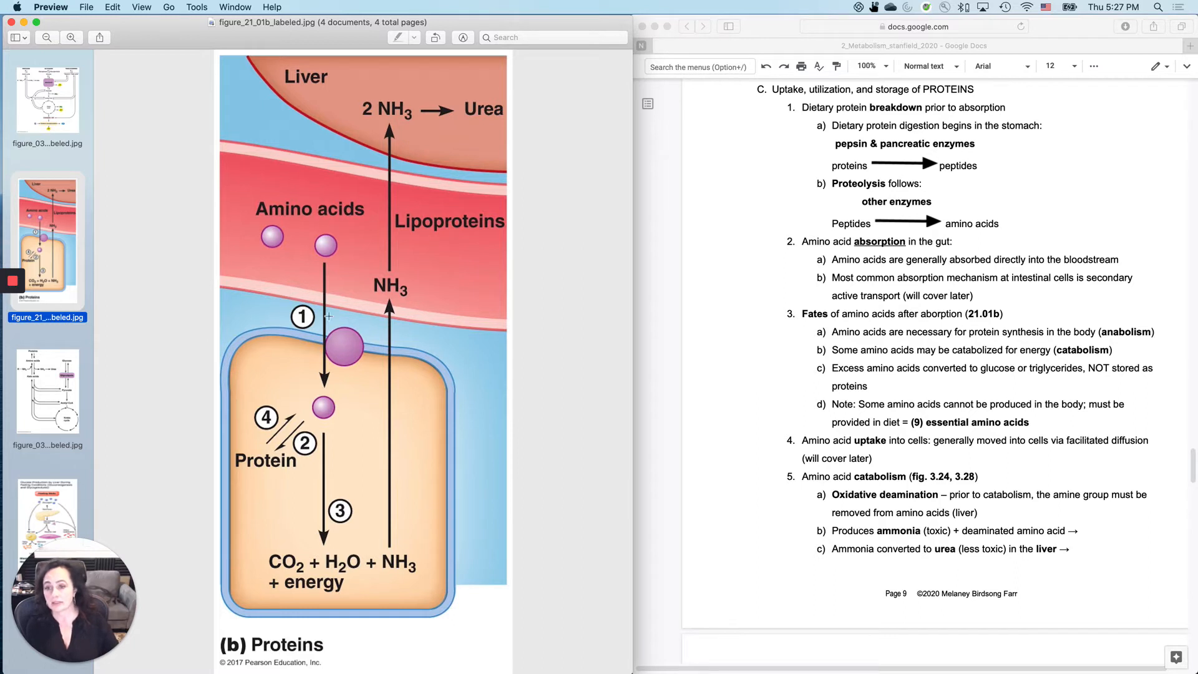
mouse_move(330, 452)
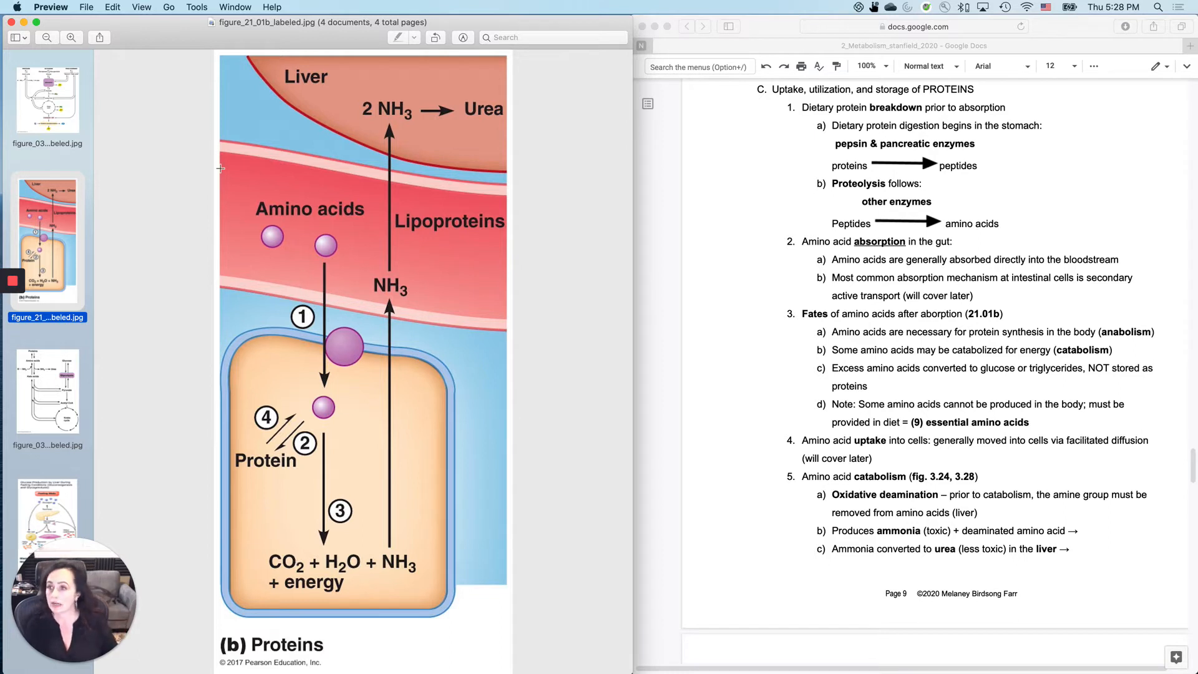
left_click(46, 103)
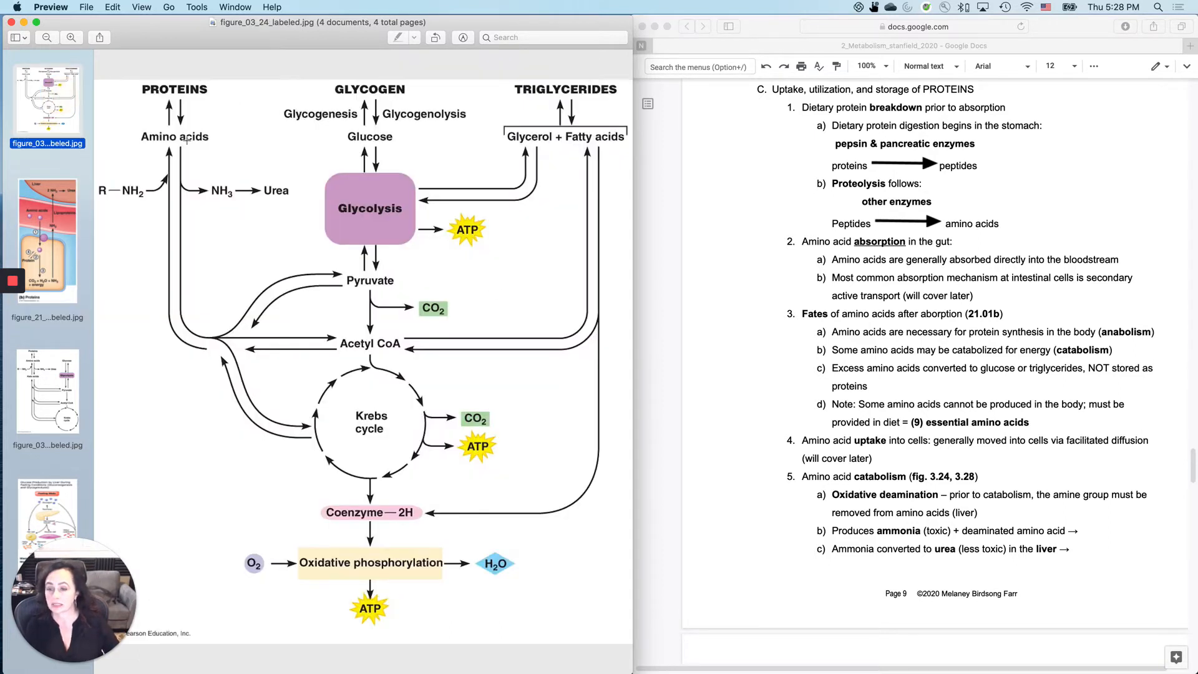
mouse_move(277, 172)
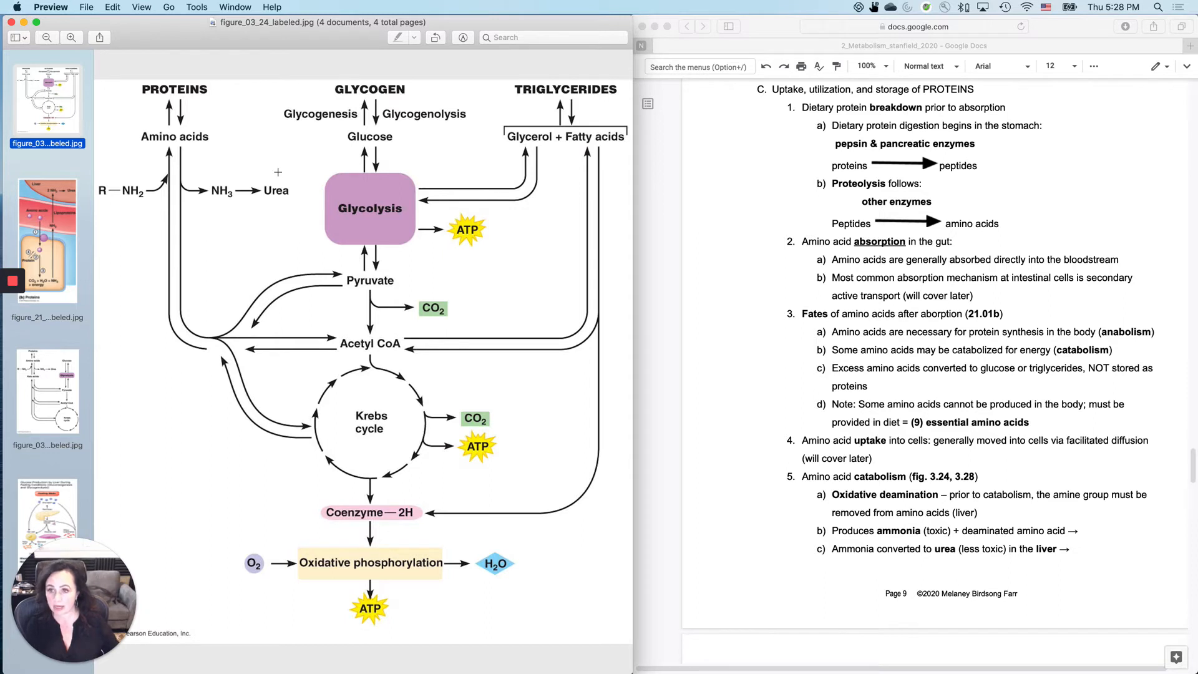
mouse_move(119, 423)
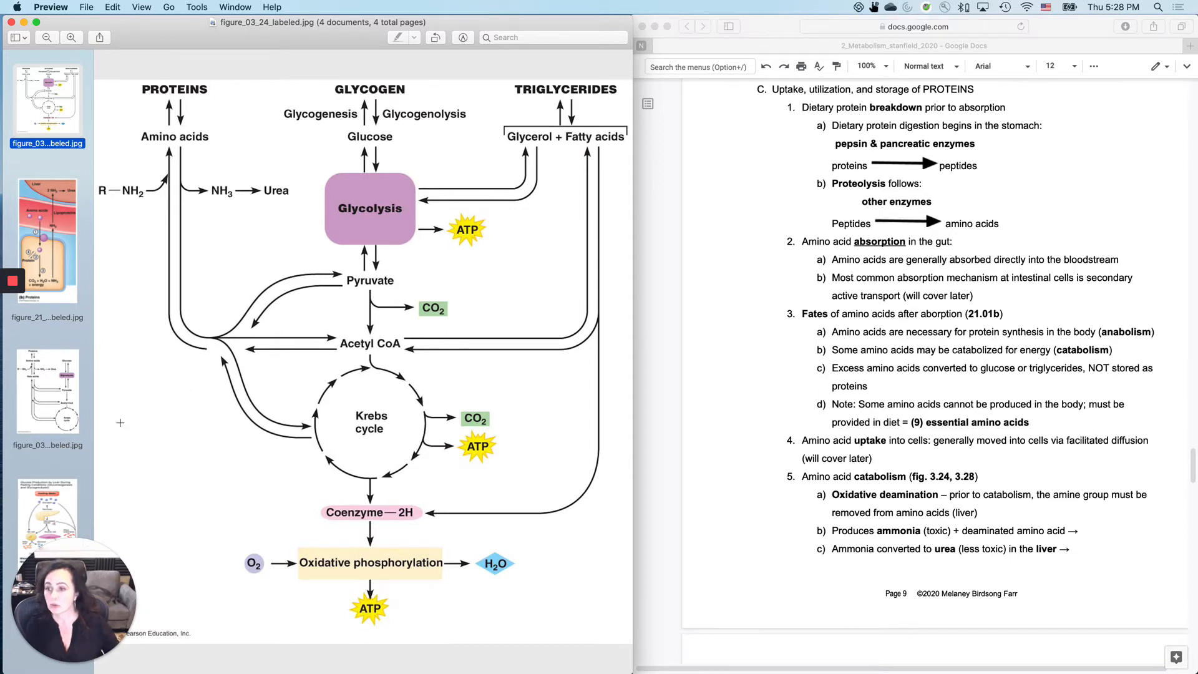
left_click(46, 238)
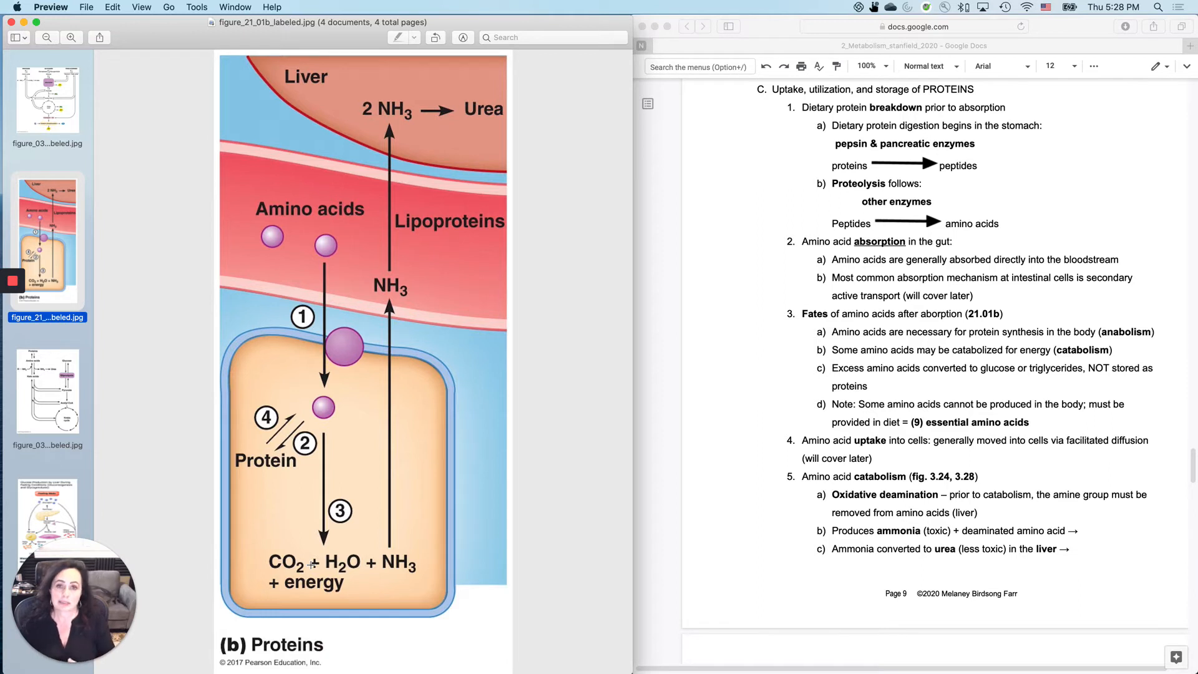
mouse_move(324, 306)
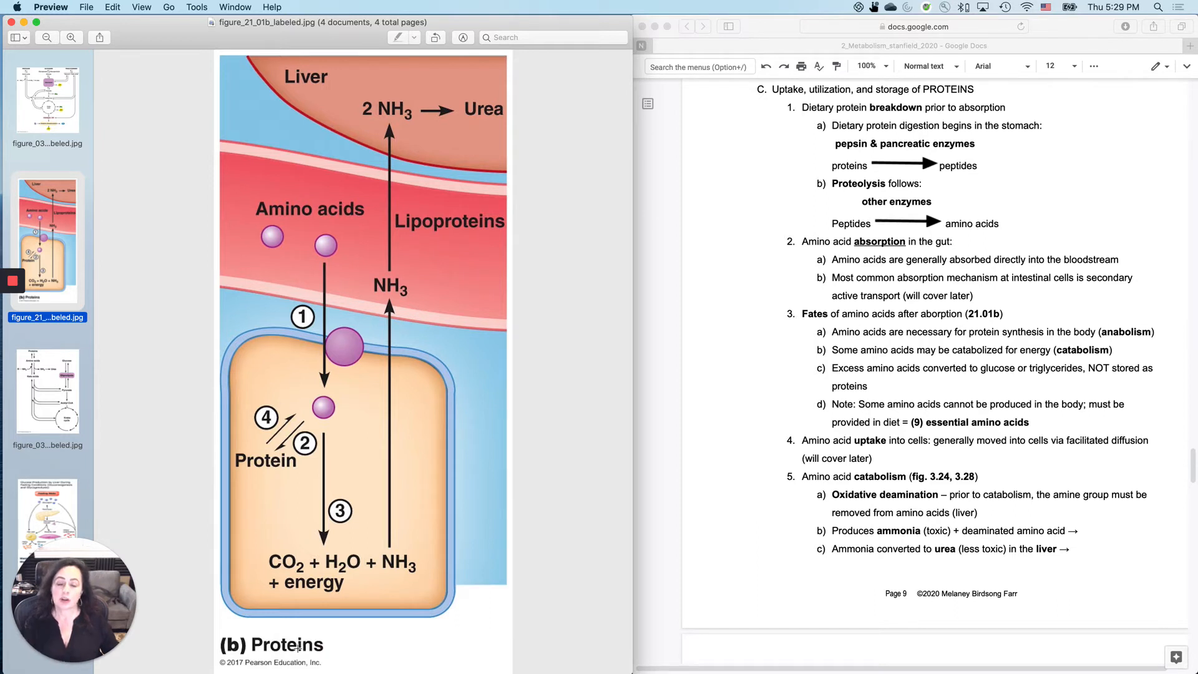
mouse_move(362, 287)
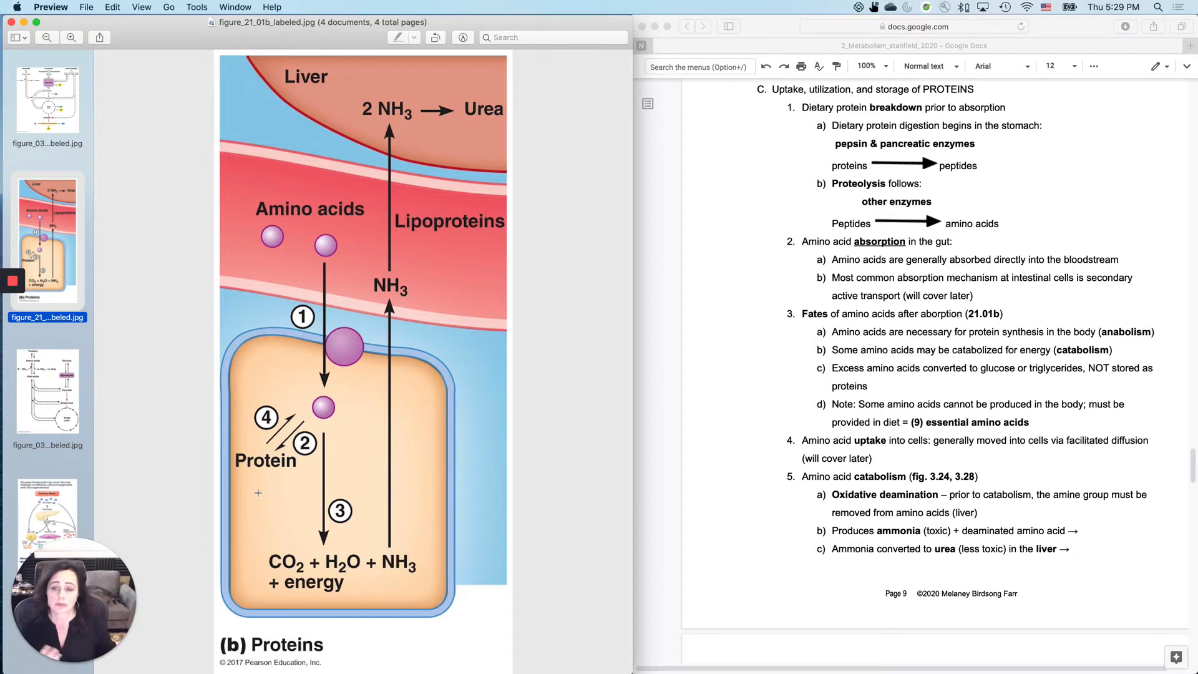
mouse_move(282, 452)
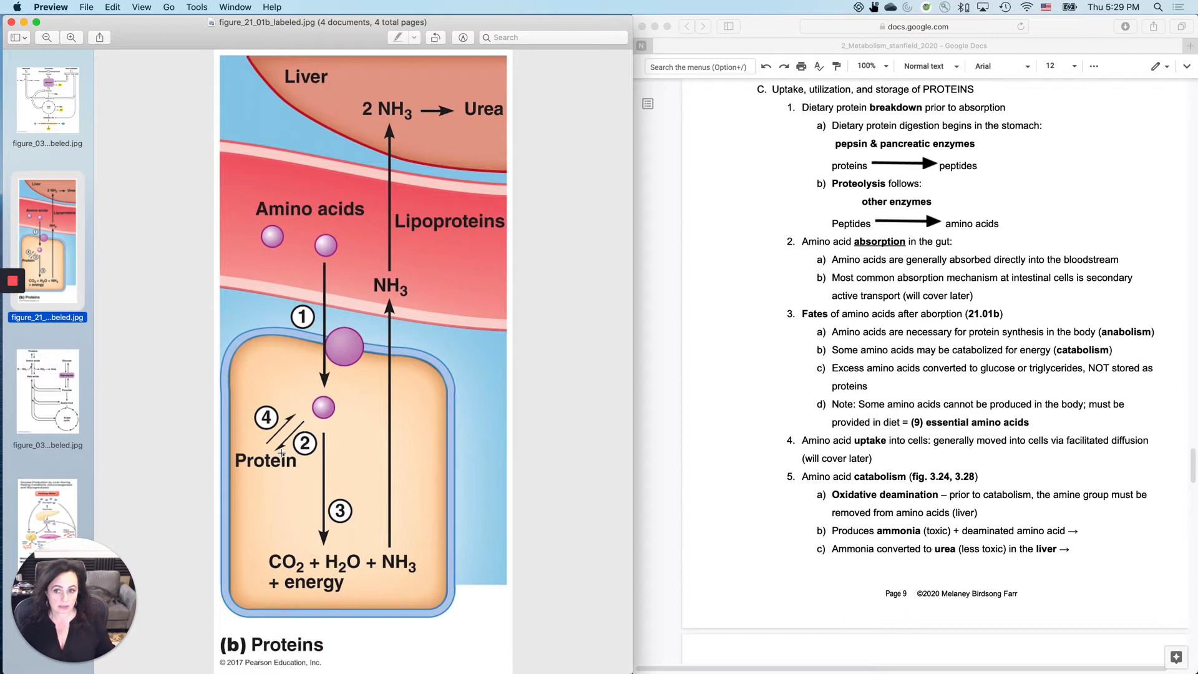
mouse_move(1120, 337)
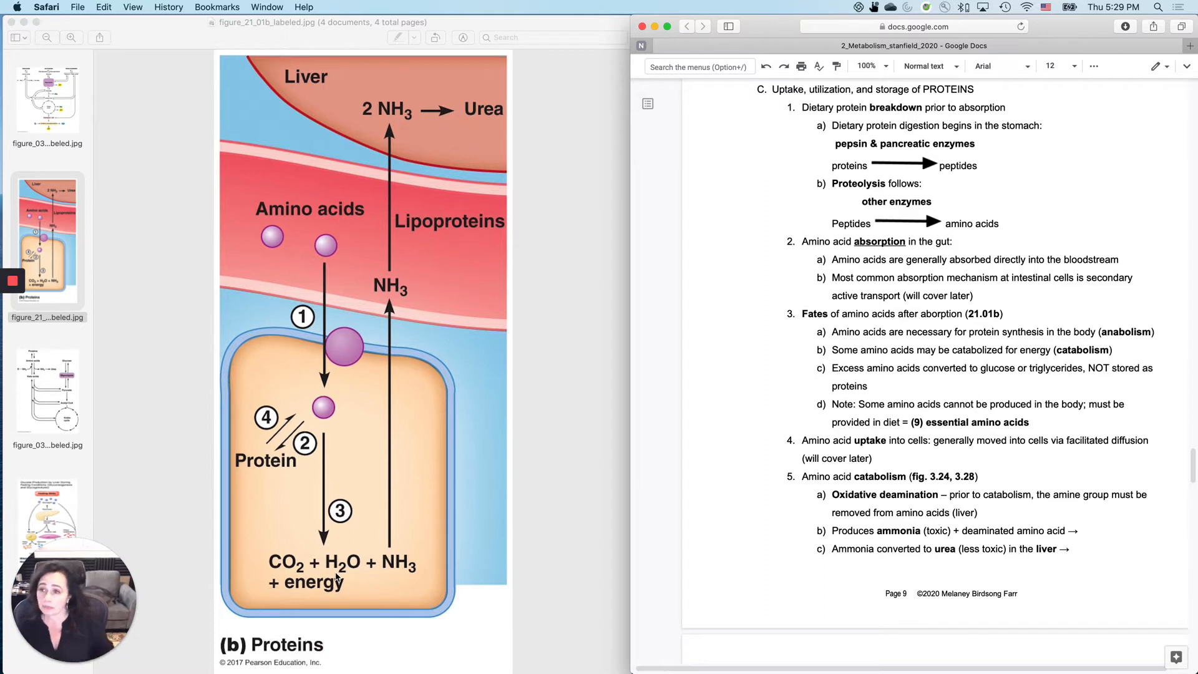
left_click(47, 104)
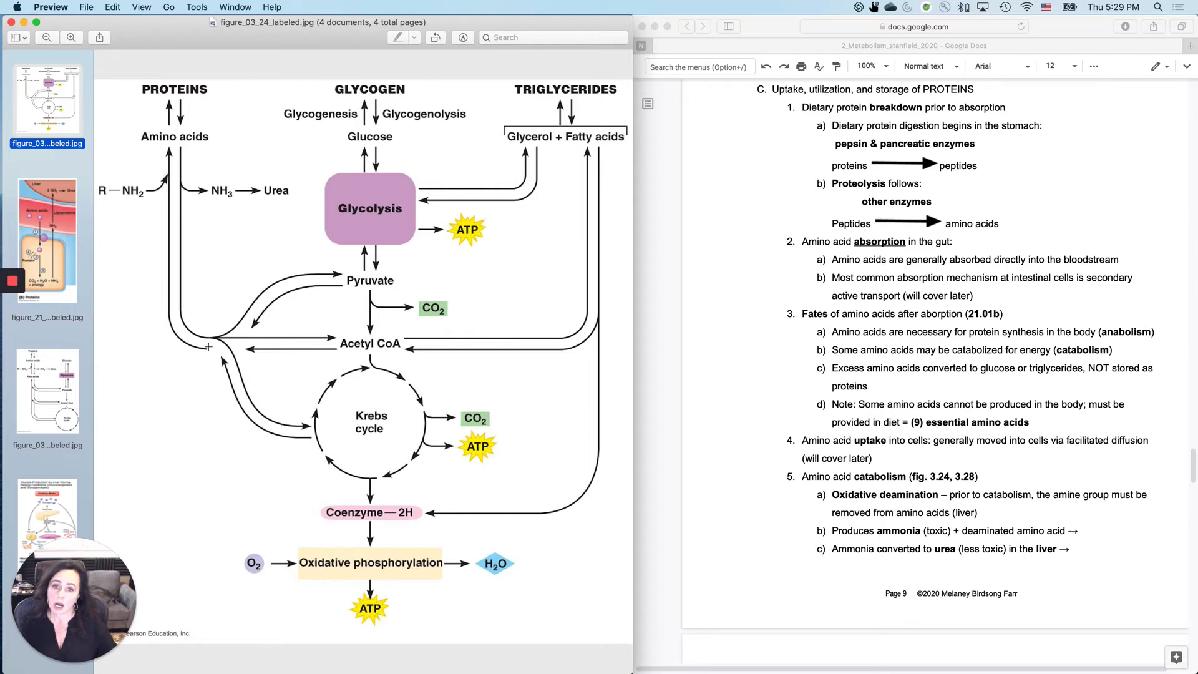
mouse_move(323, 329)
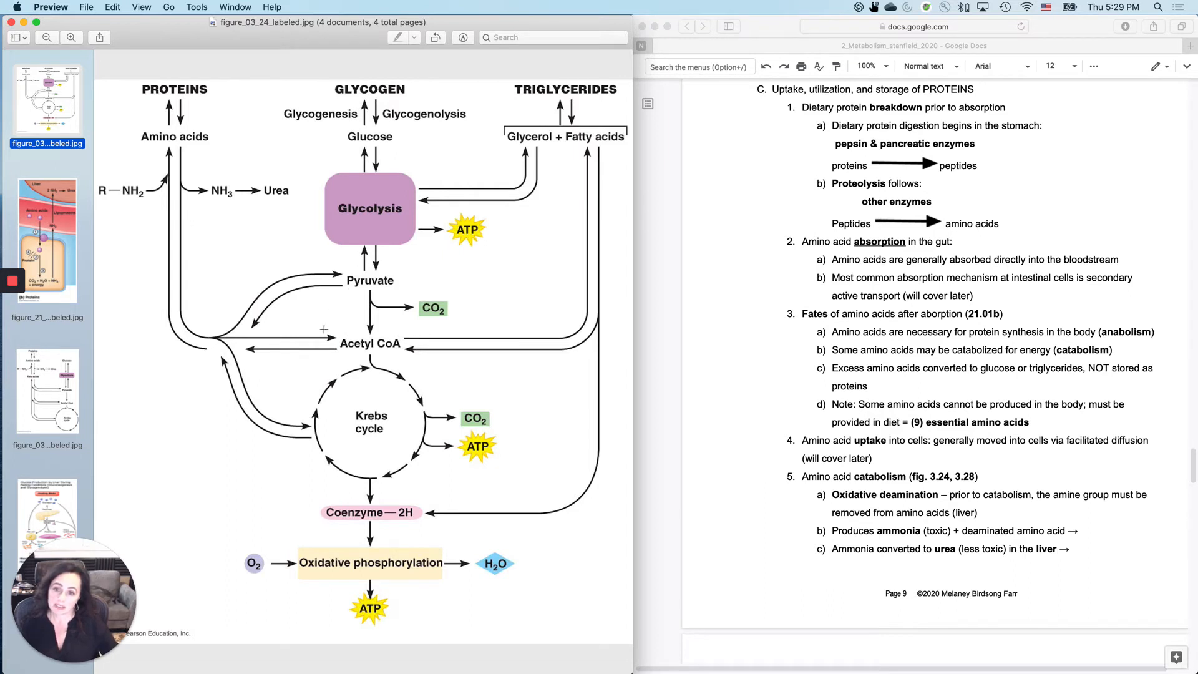
mouse_move(571, 146)
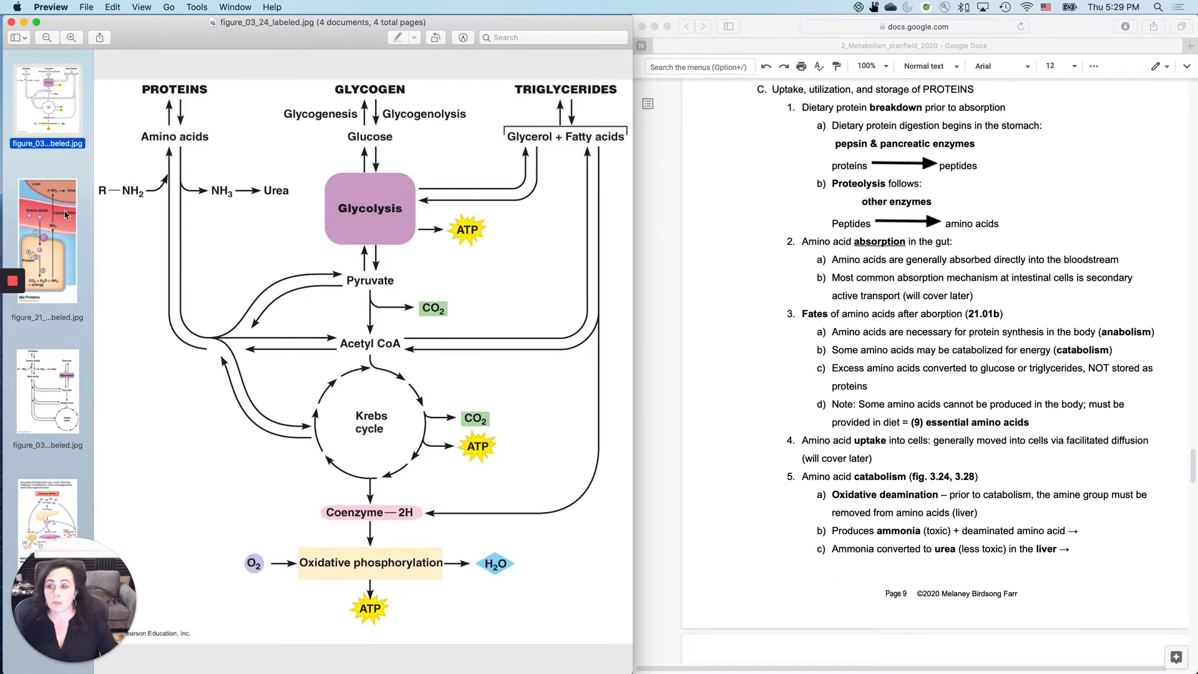
mouse_move(72, 214)
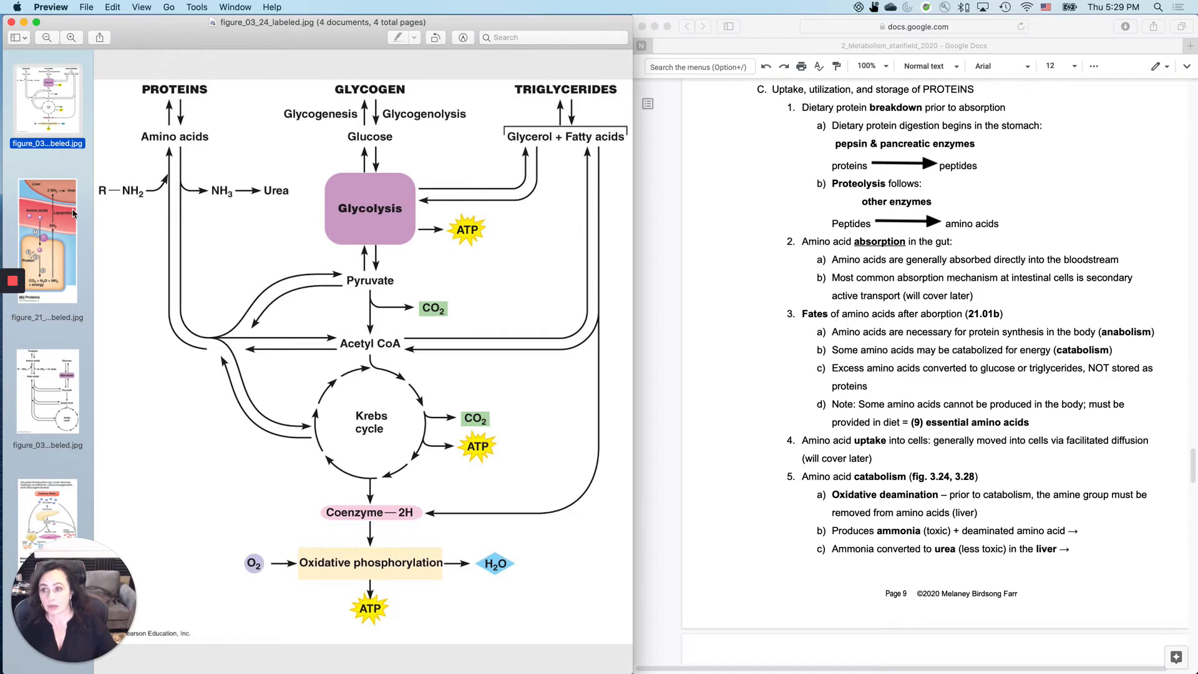
left_click(47, 239)
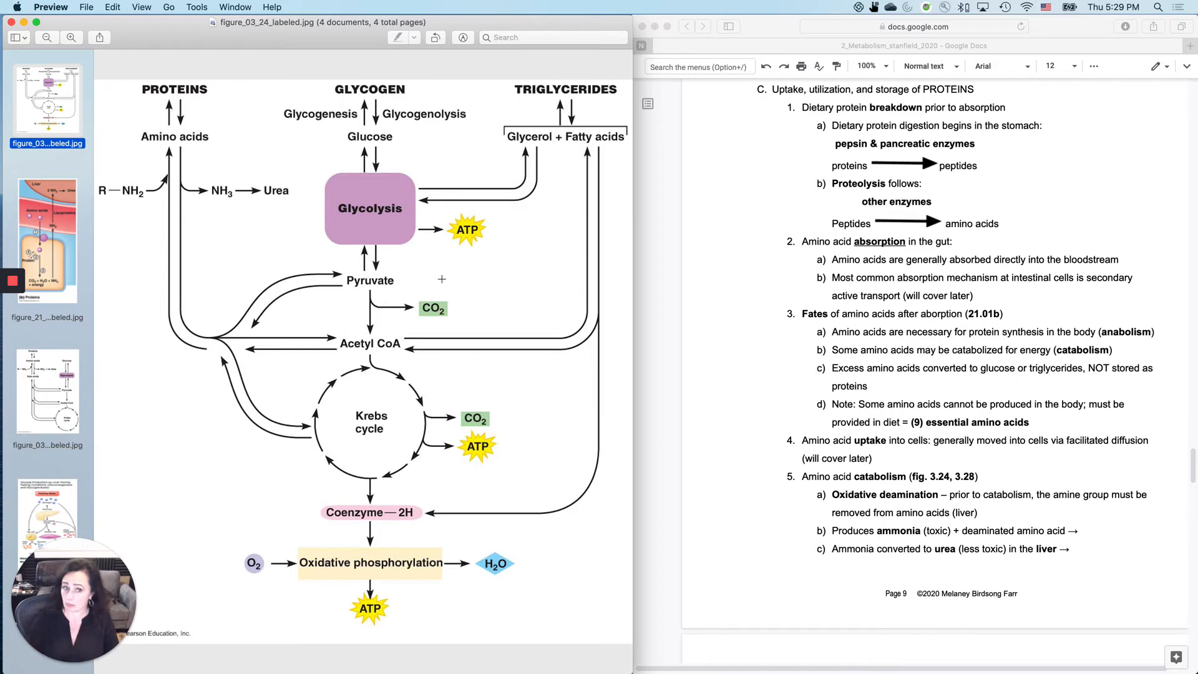
mouse_move(827, 392)
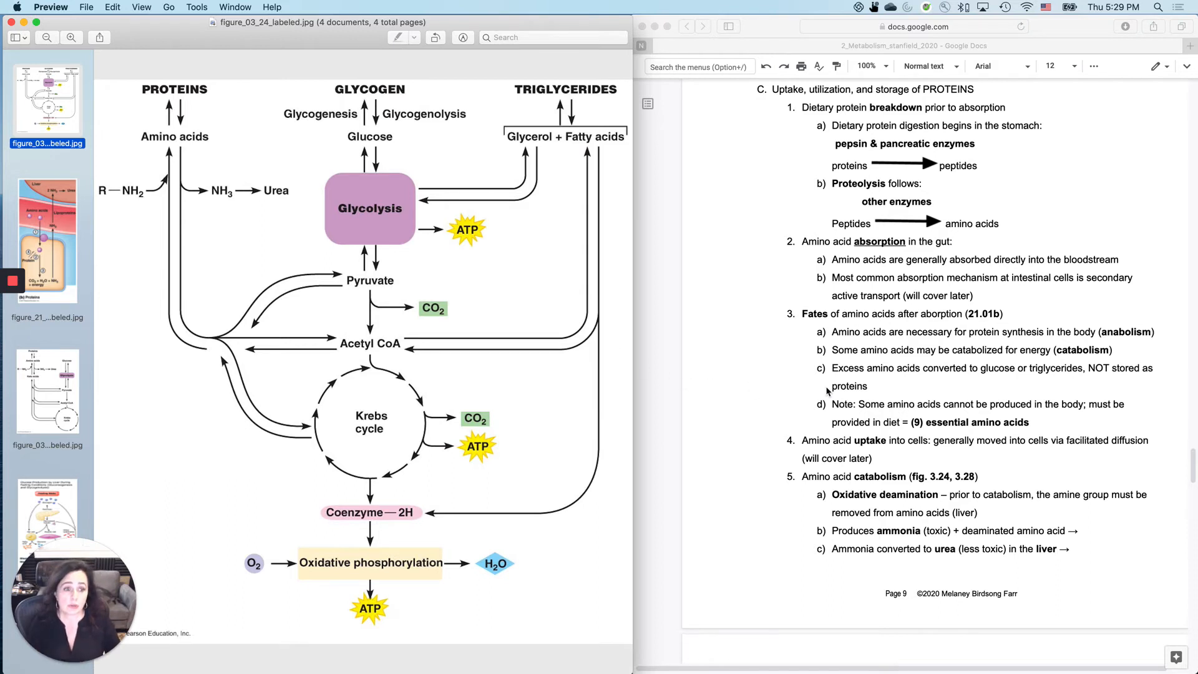
mouse_move(876, 395)
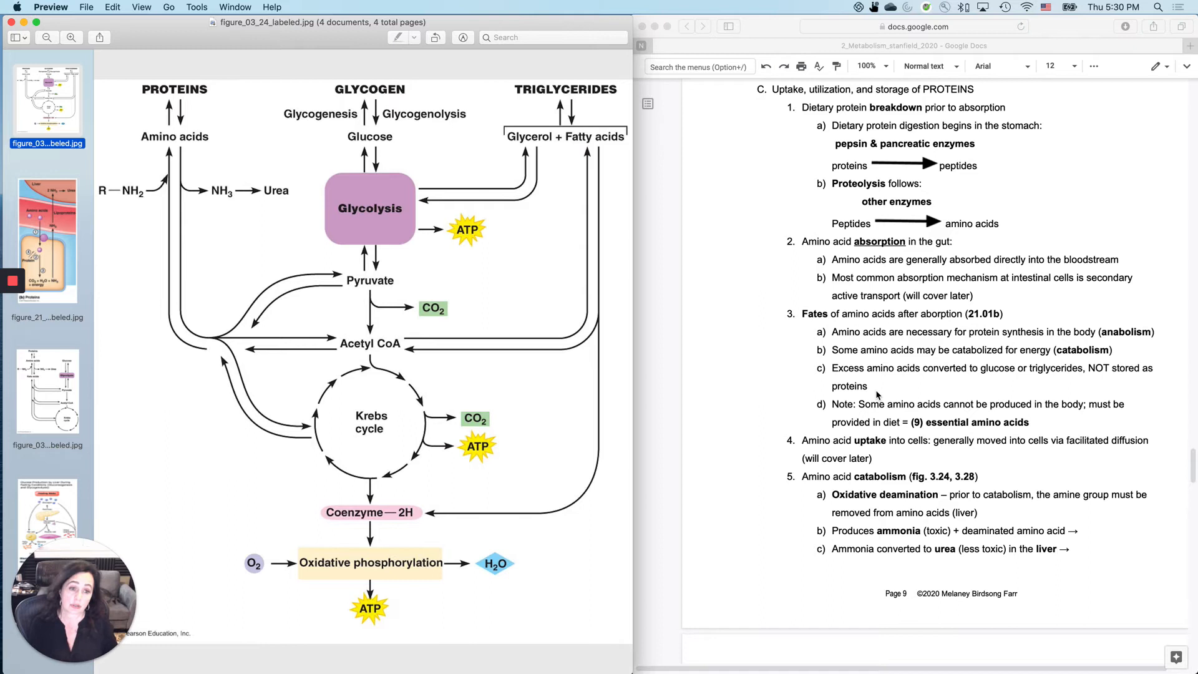
mouse_move(885, 406)
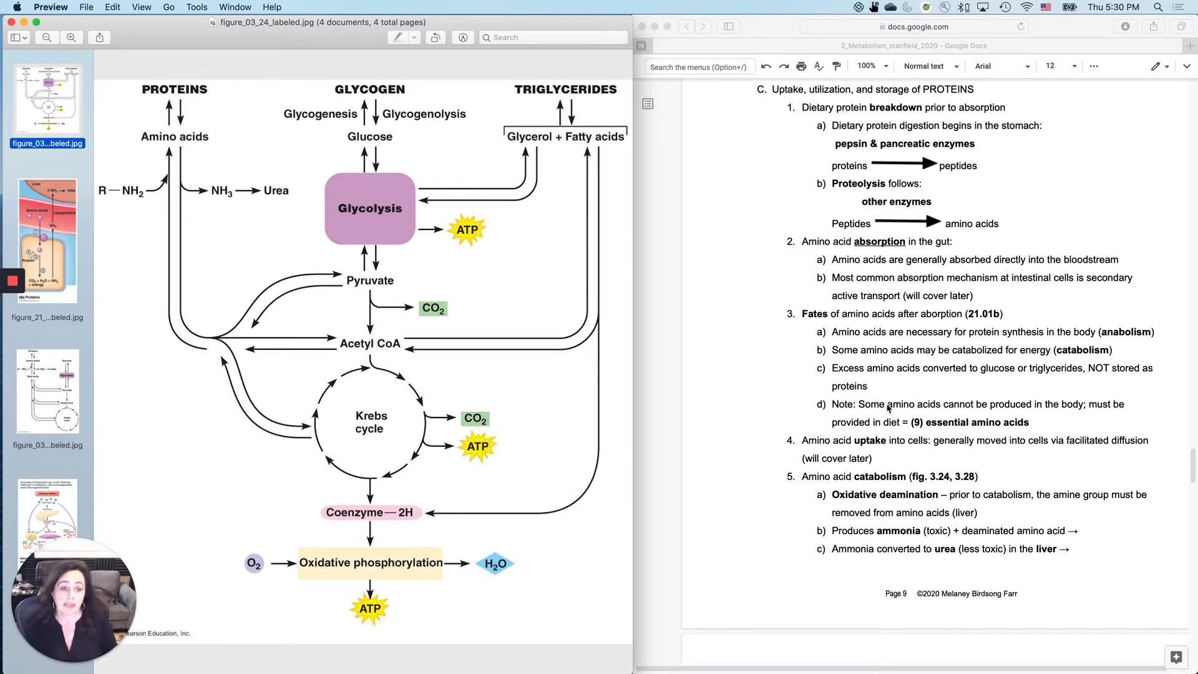
mouse_move(854, 447)
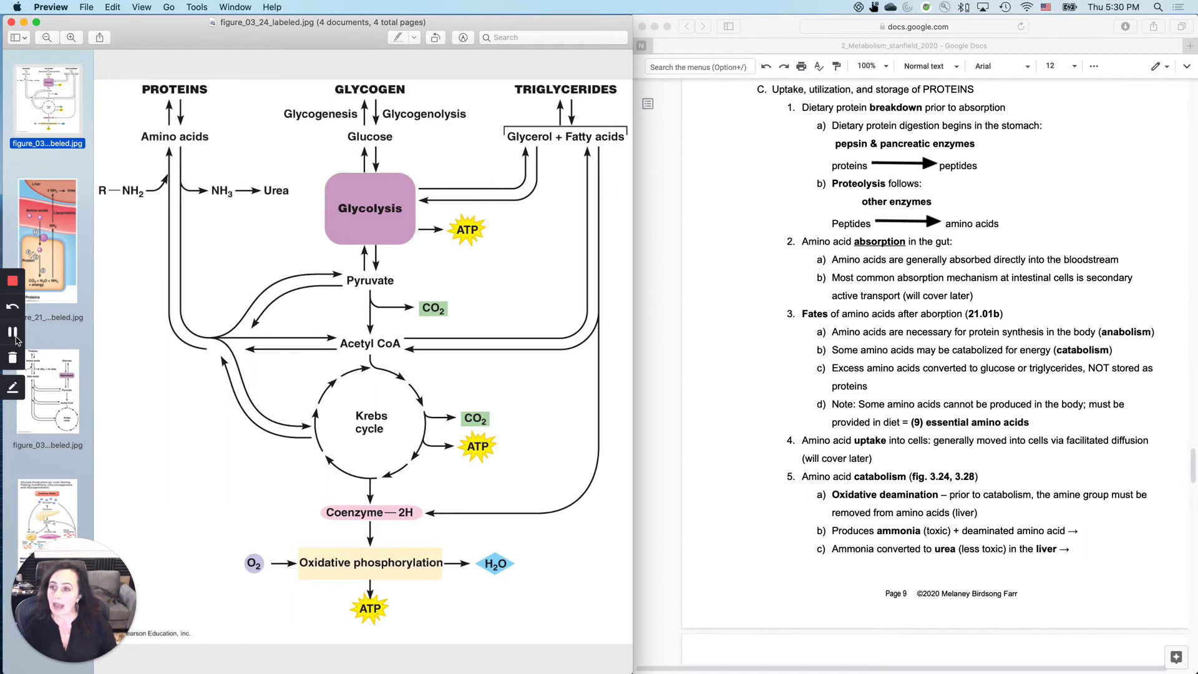
Show the protein fates figure and bring the notes' items d–f into view
left_click(47, 239)
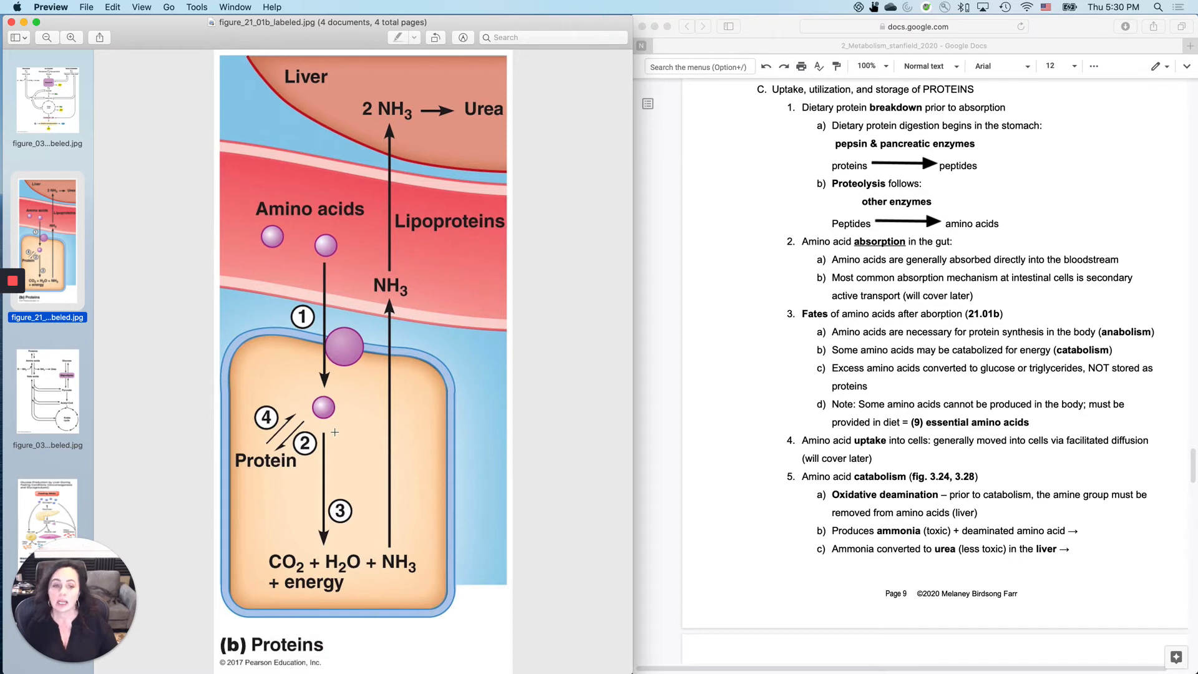
left_click(988, 508)
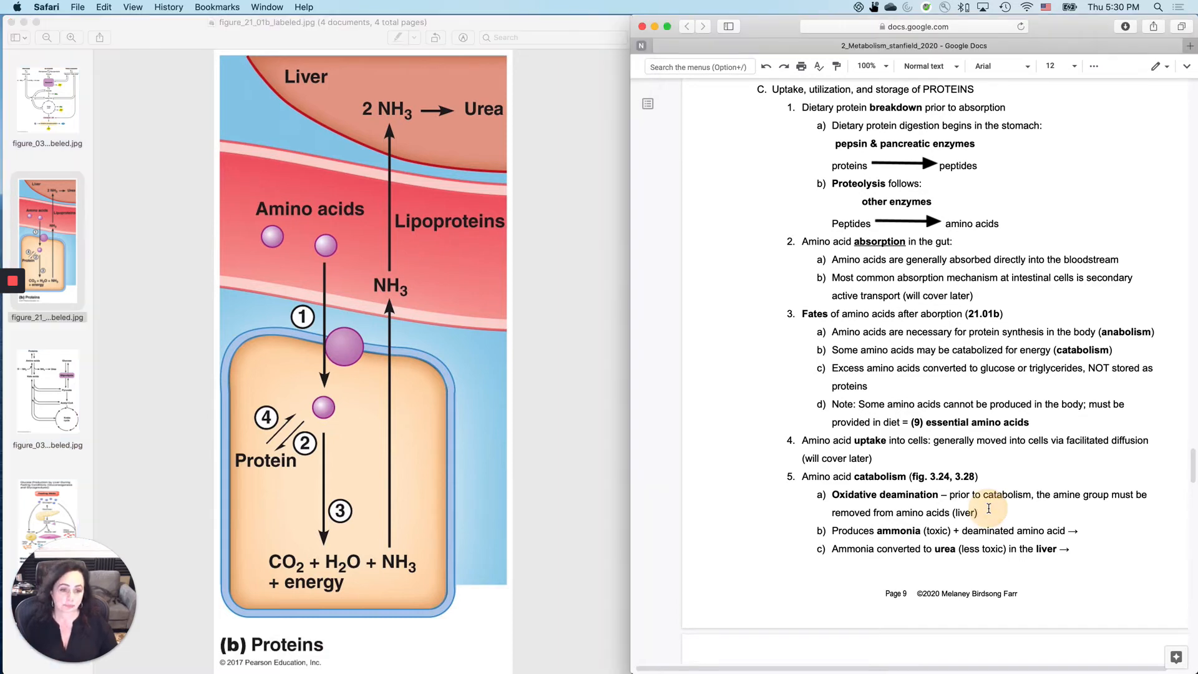
scroll("down", 3)
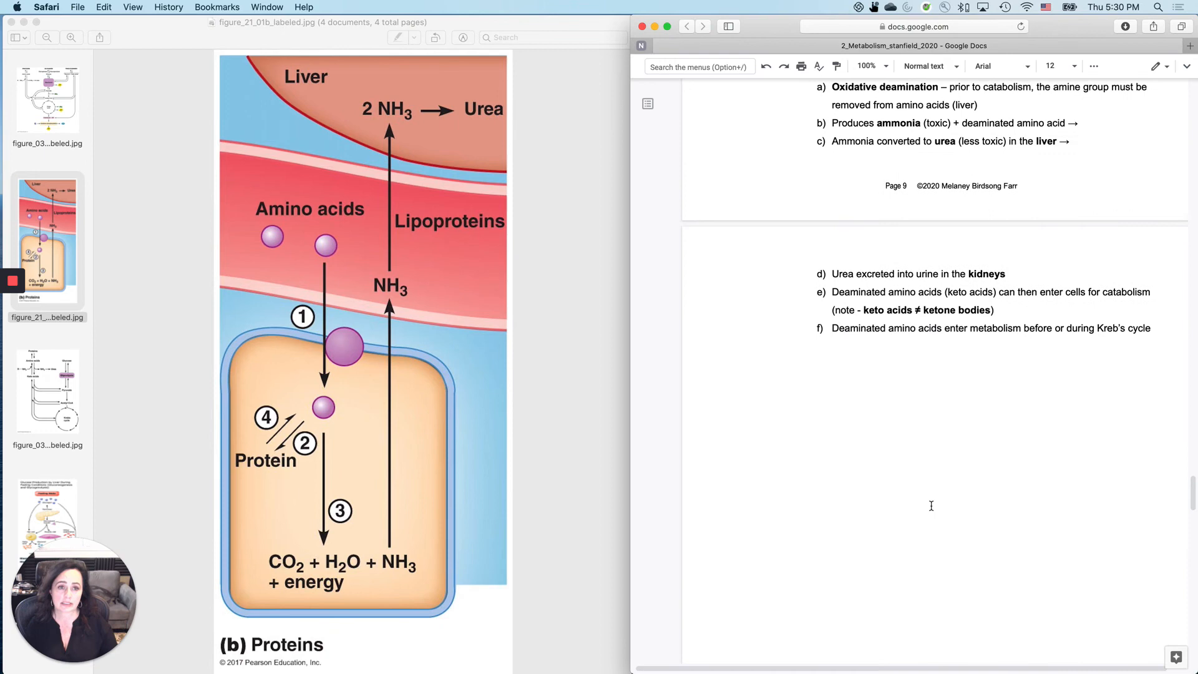
scroll("up", 3)
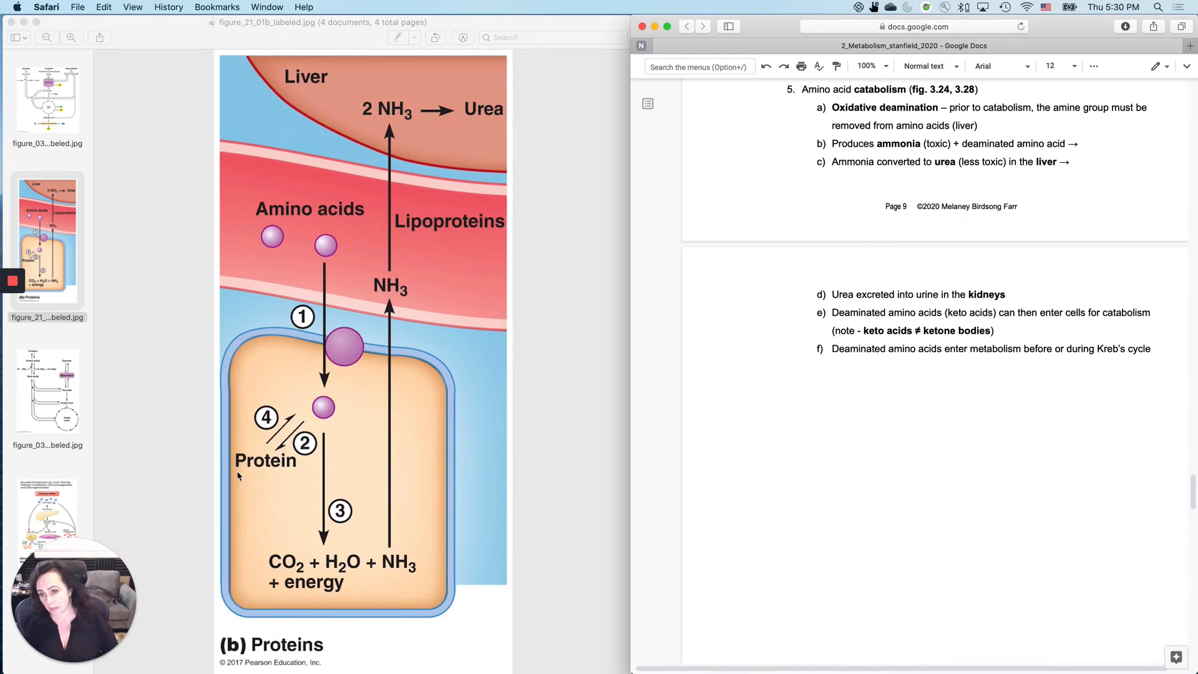
mouse_move(350, 239)
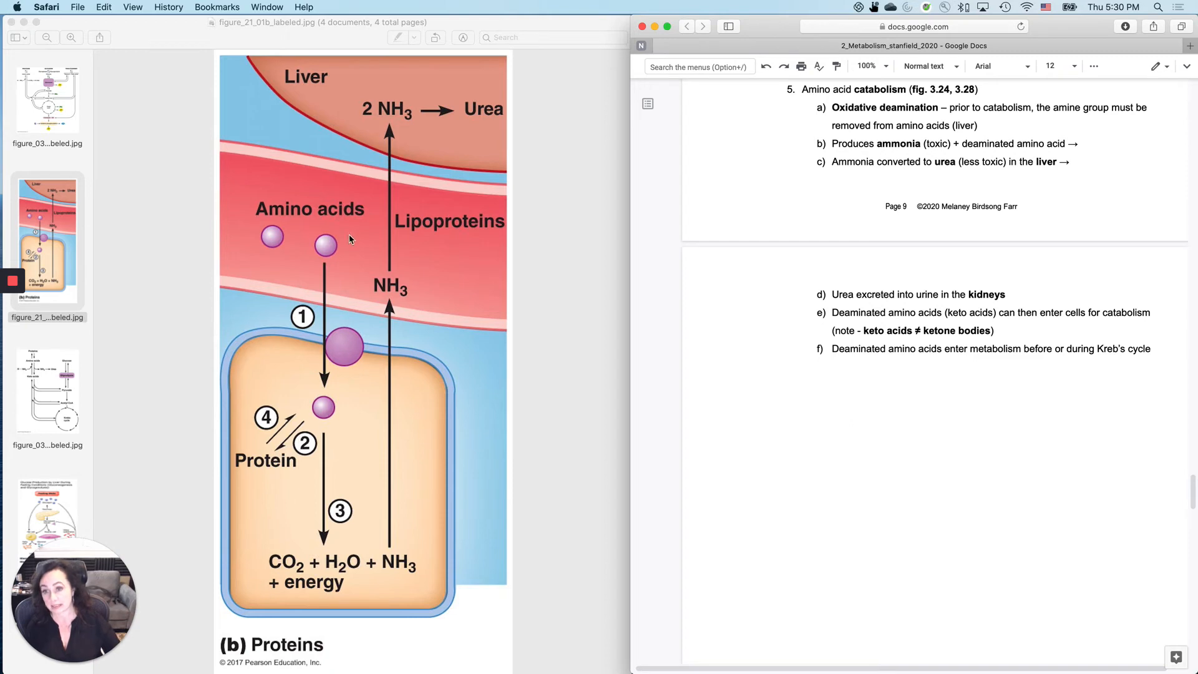
mouse_move(328, 582)
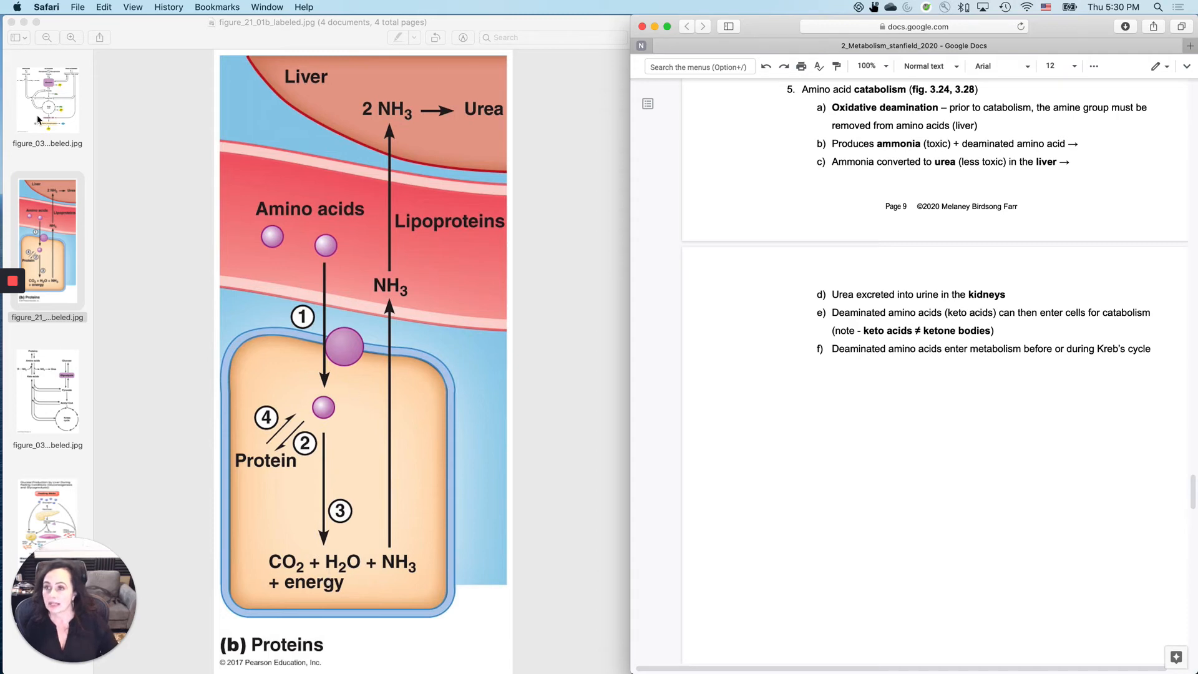
mouse_move(41, 122)
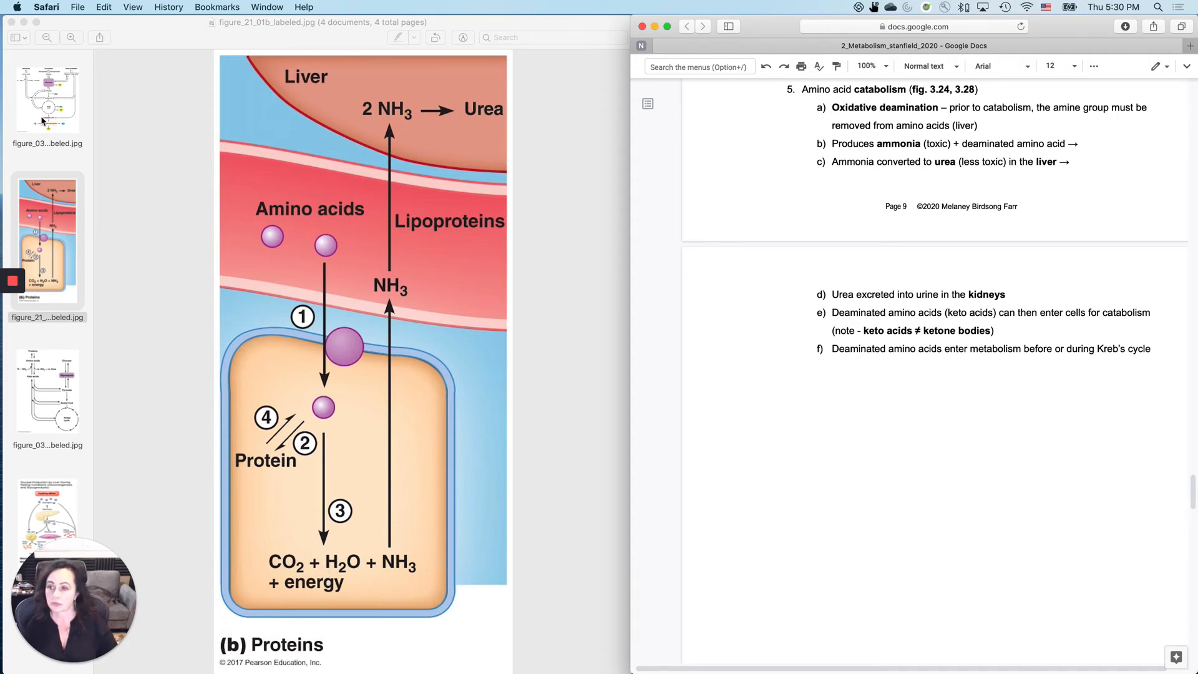
Display figure_03_24_labeled.jpg linking proteins, glycogen and triglycerides to glycolysis and Krebs
left_click(47, 99)
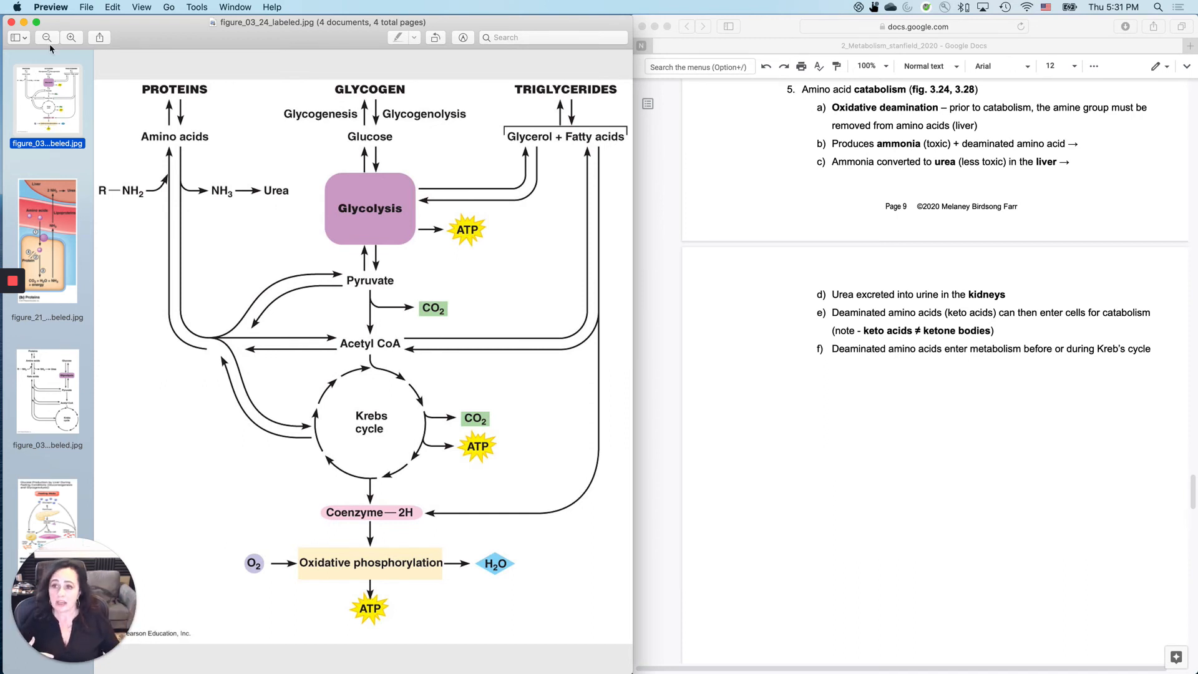
mouse_move(116, 162)
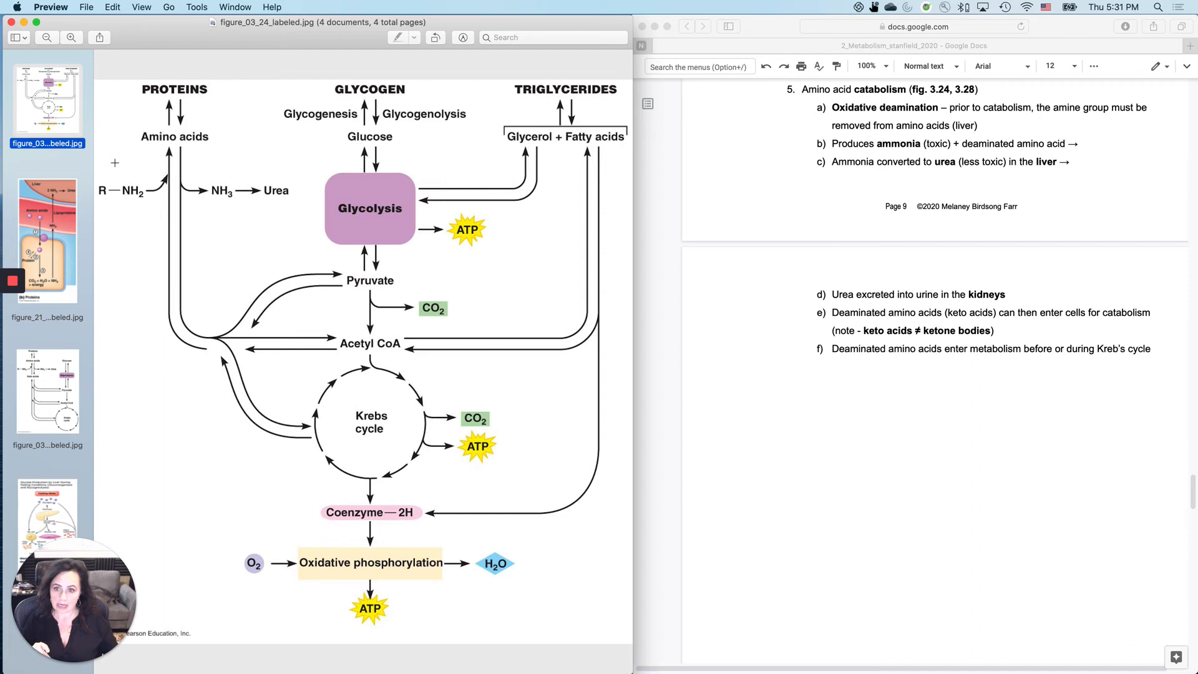
mouse_move(208, 172)
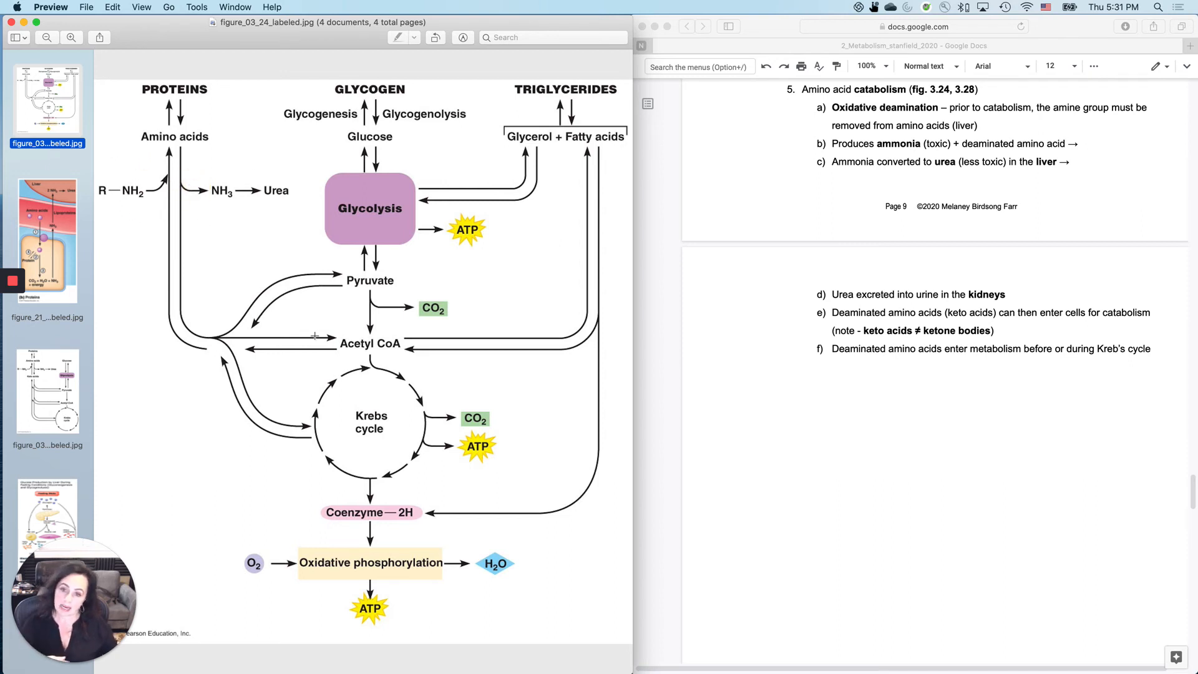
mouse_move(384, 505)
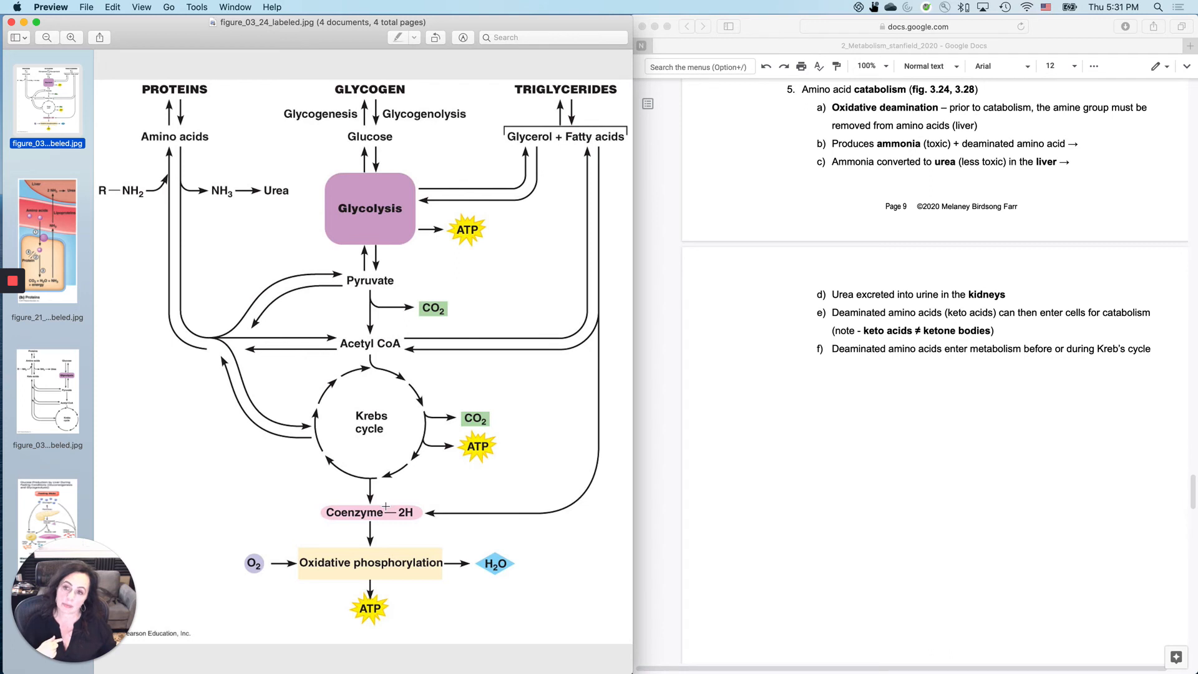
mouse_move(245, 220)
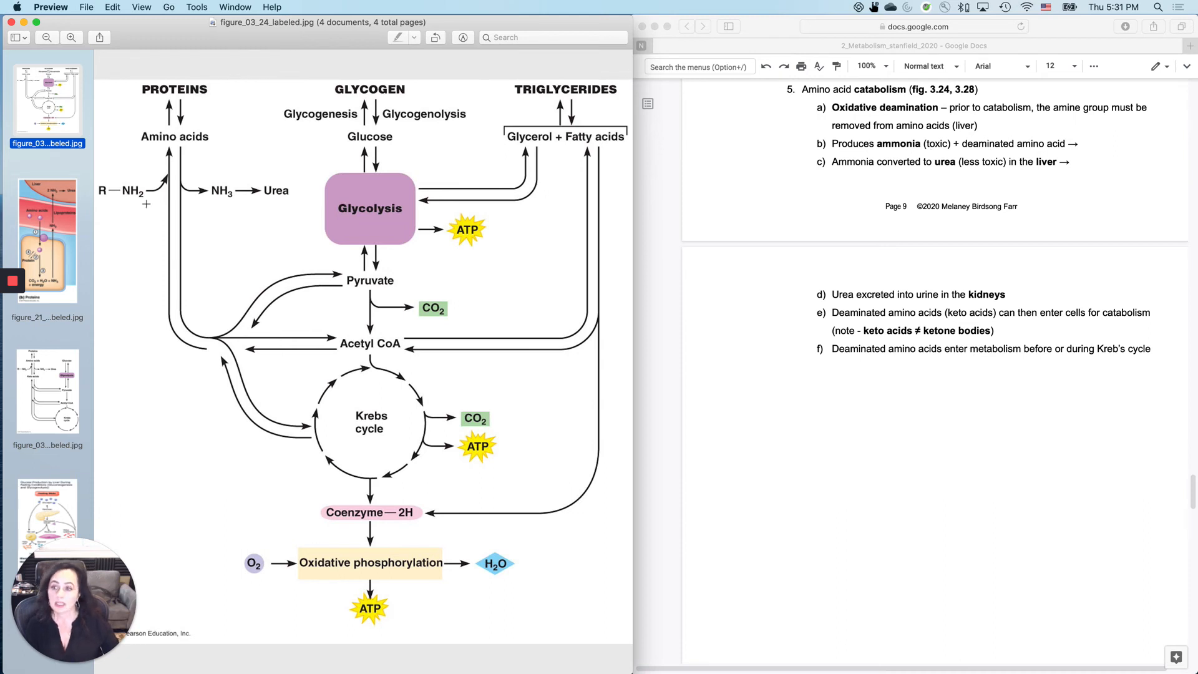
Display figure_21_01b_labeled.jpg with protein synthesis, breakdown and liver urea formation
left_click(47, 241)
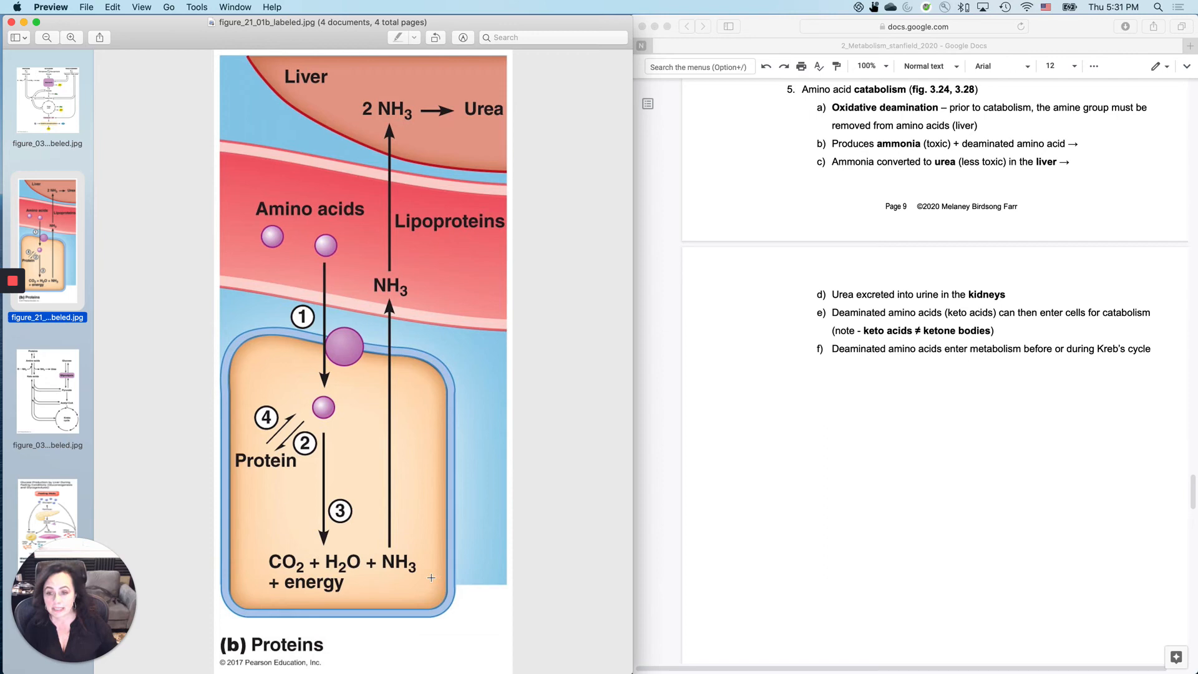
mouse_move(403, 290)
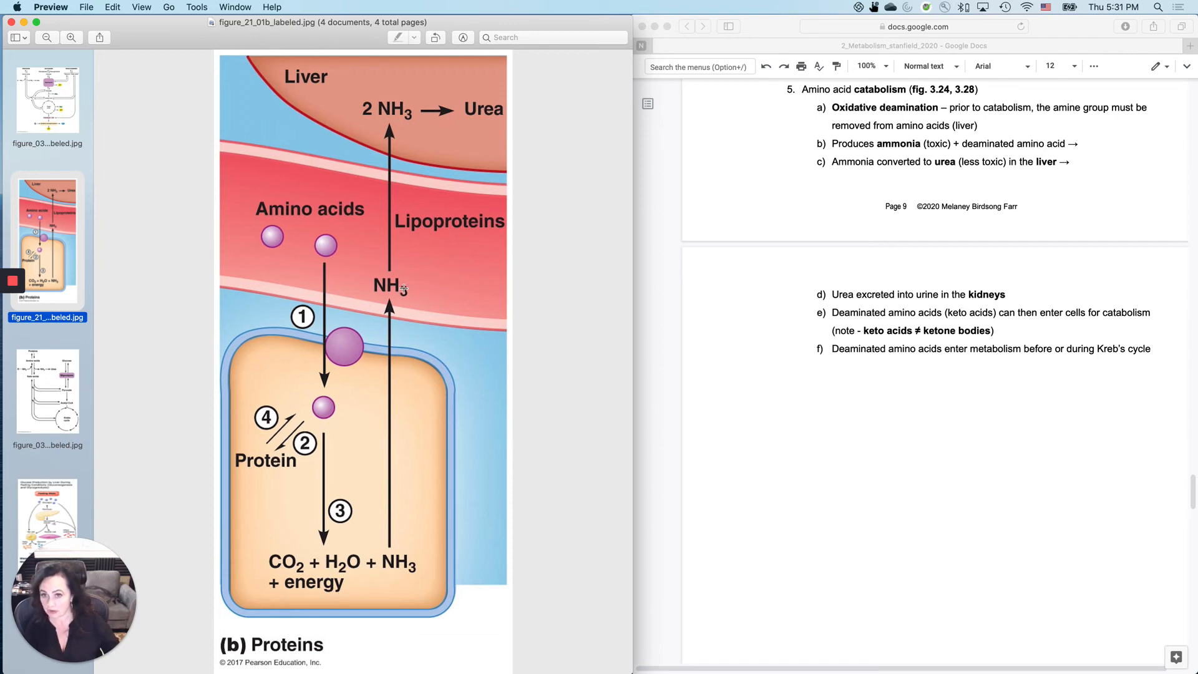
mouse_move(389, 128)
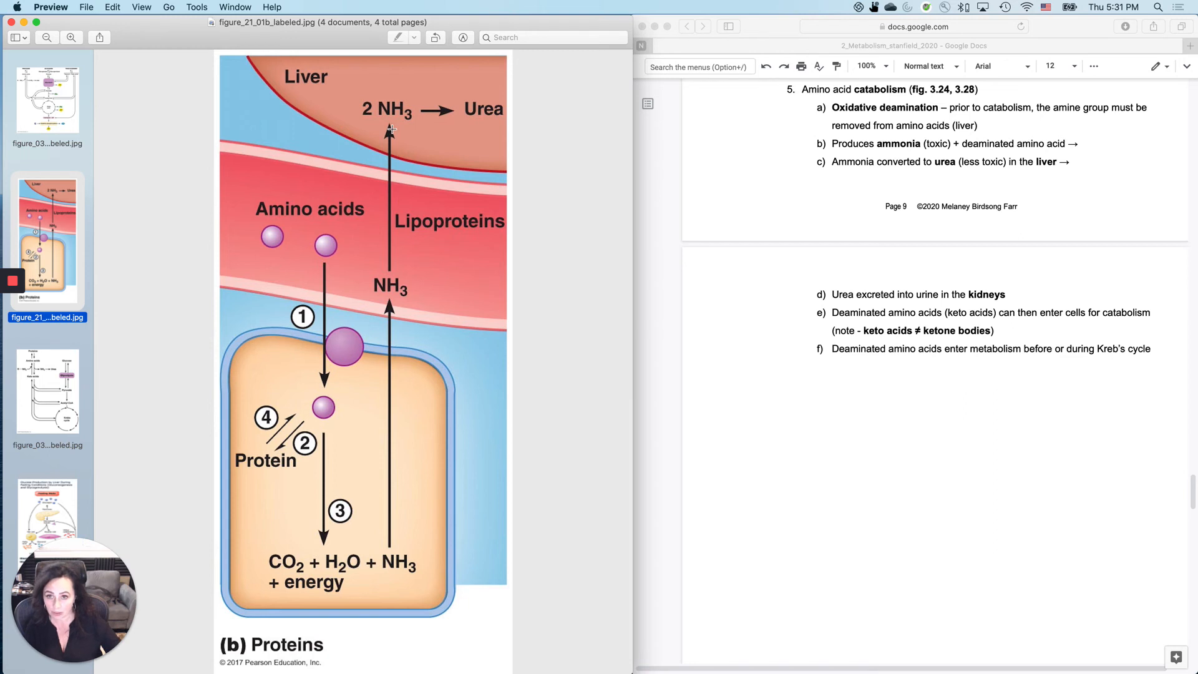
mouse_move(493, 132)
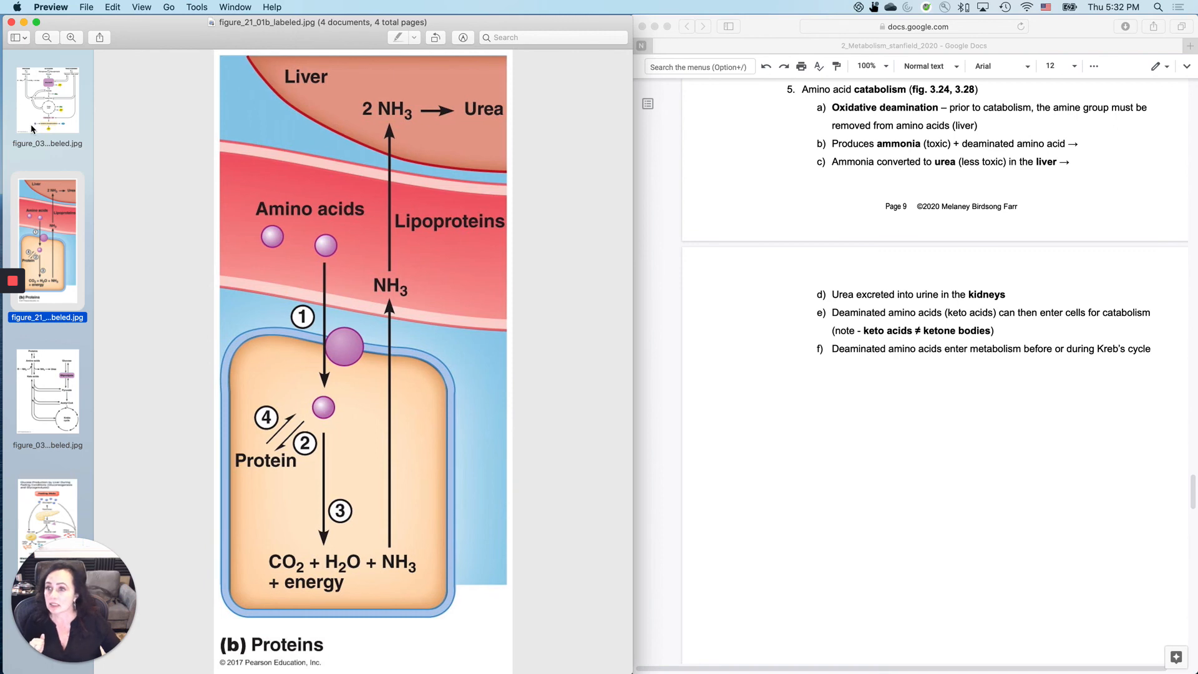
Pass through figure_03_24, then display figure_03_28_labeled.jpg on keto acids feeding Krebs
left_click(47, 100)
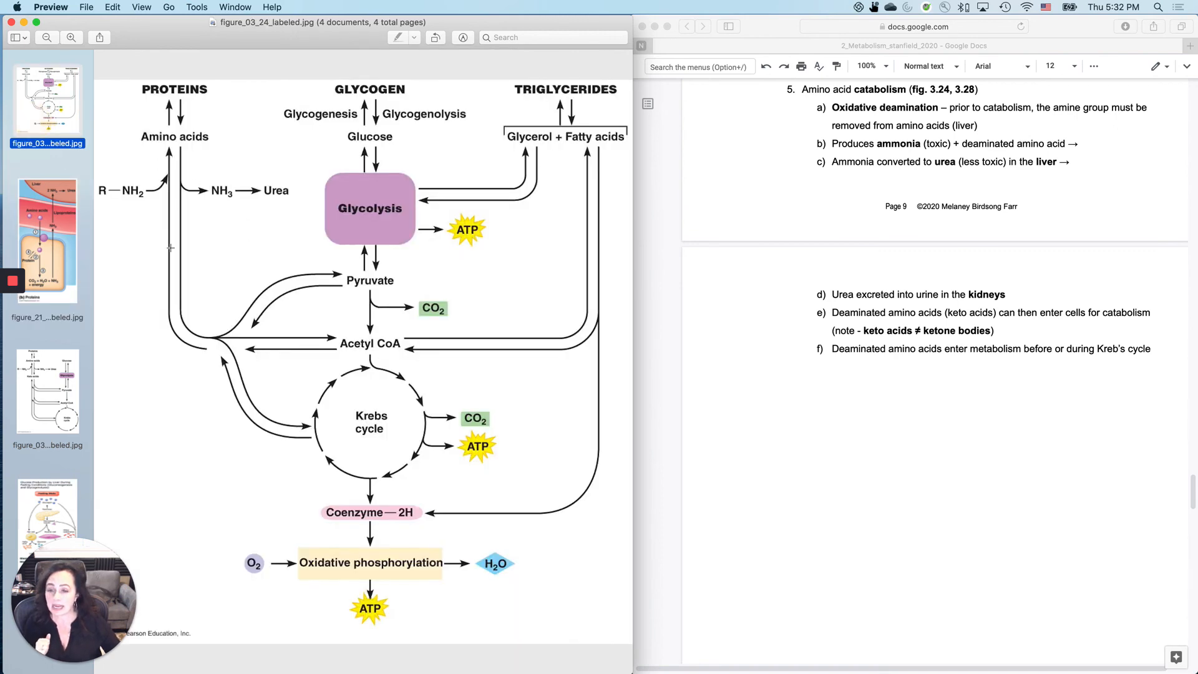
mouse_move(371, 473)
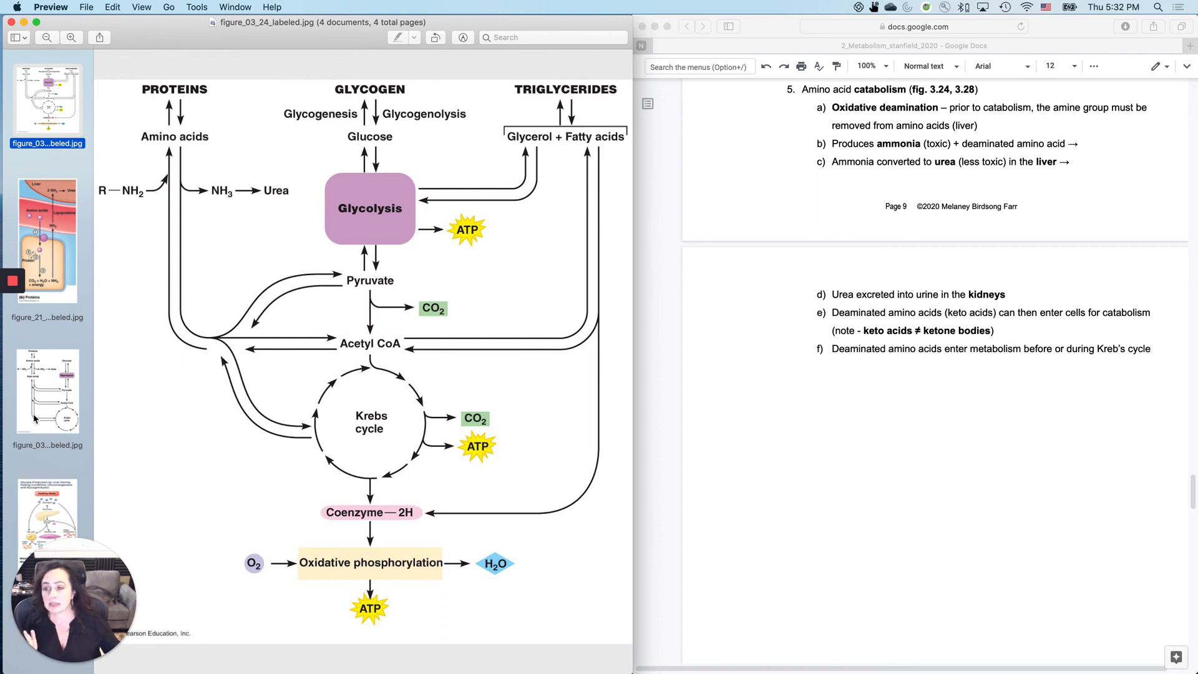
left_click(47, 391)
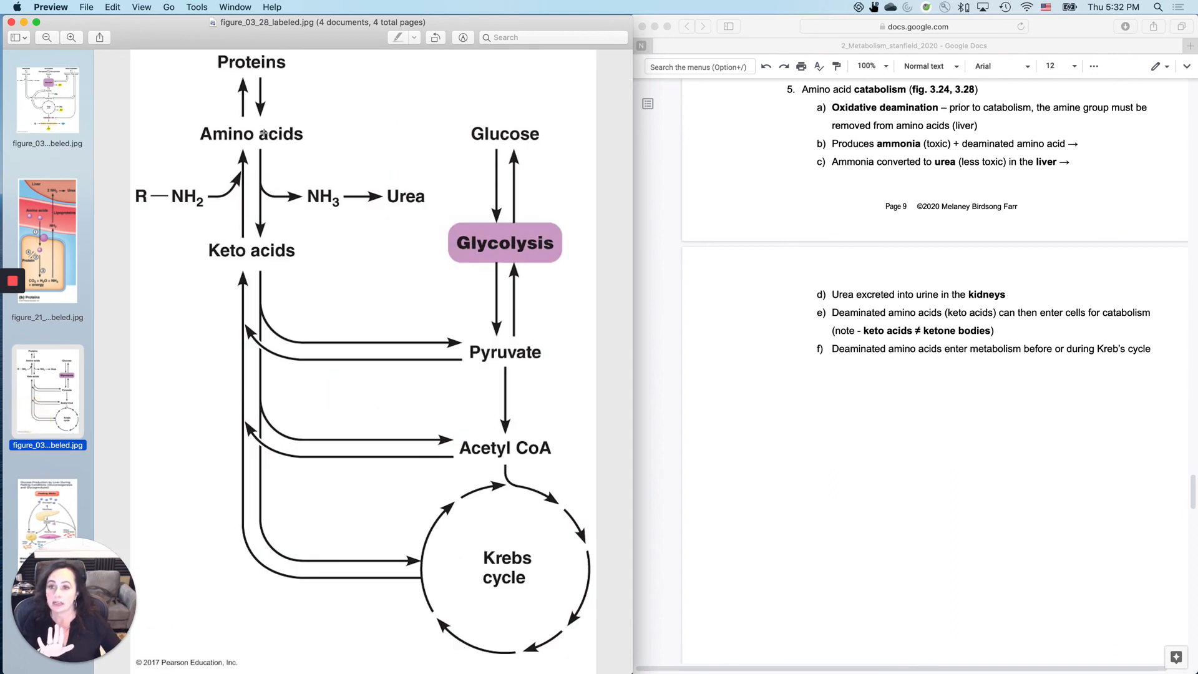
mouse_move(297, 261)
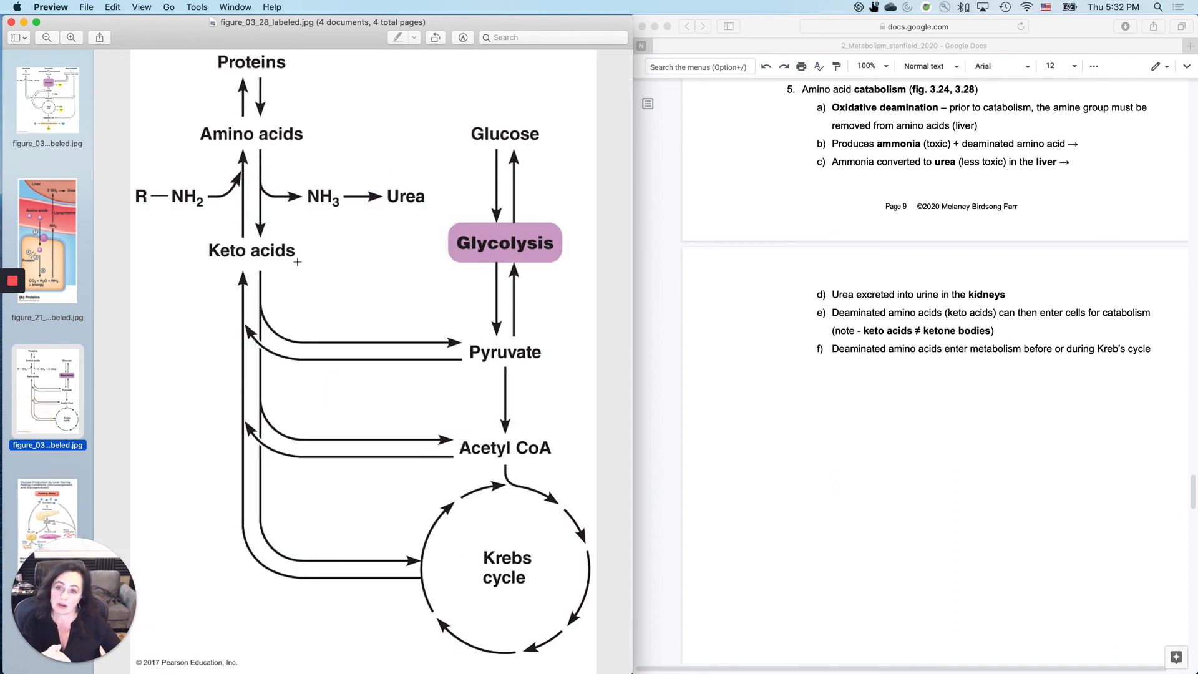
mouse_move(303, 256)
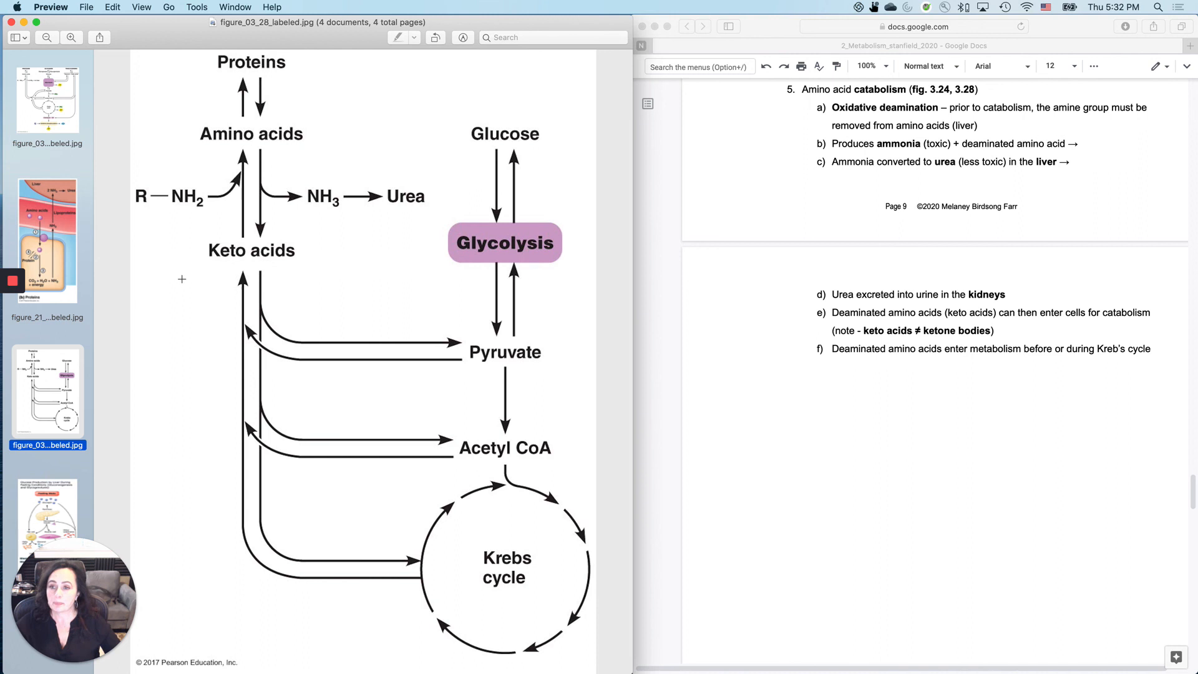
mouse_move(248, 234)
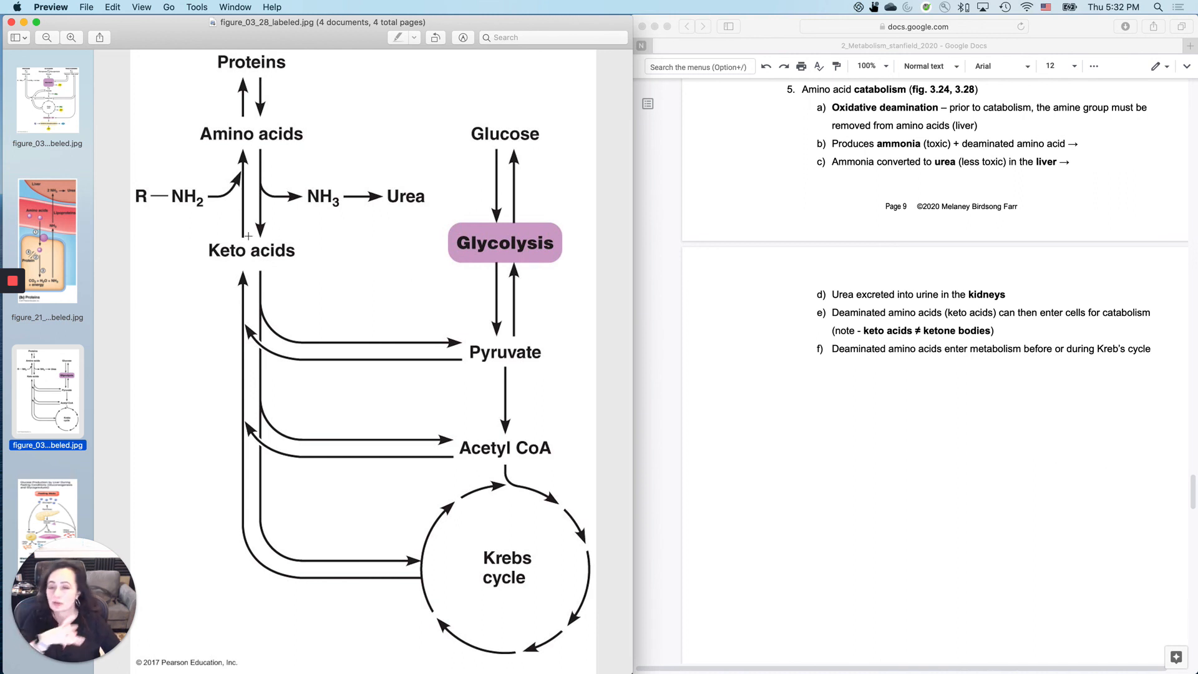
mouse_move(327, 333)
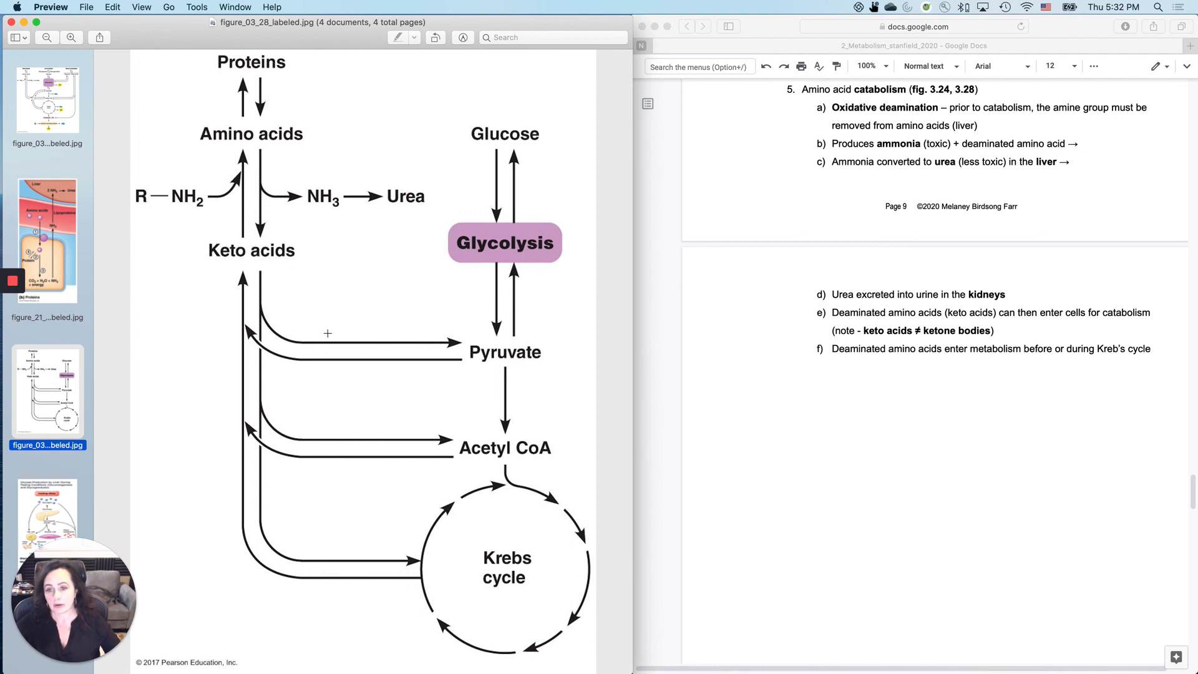
mouse_move(472, 355)
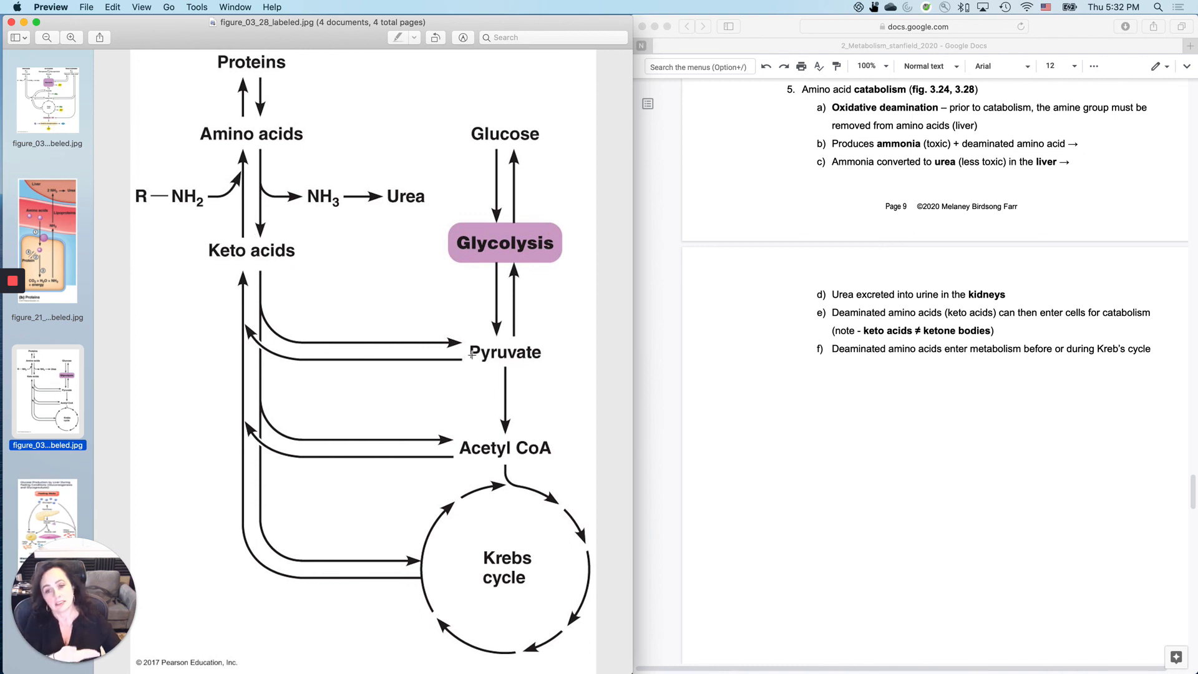
mouse_move(487, 625)
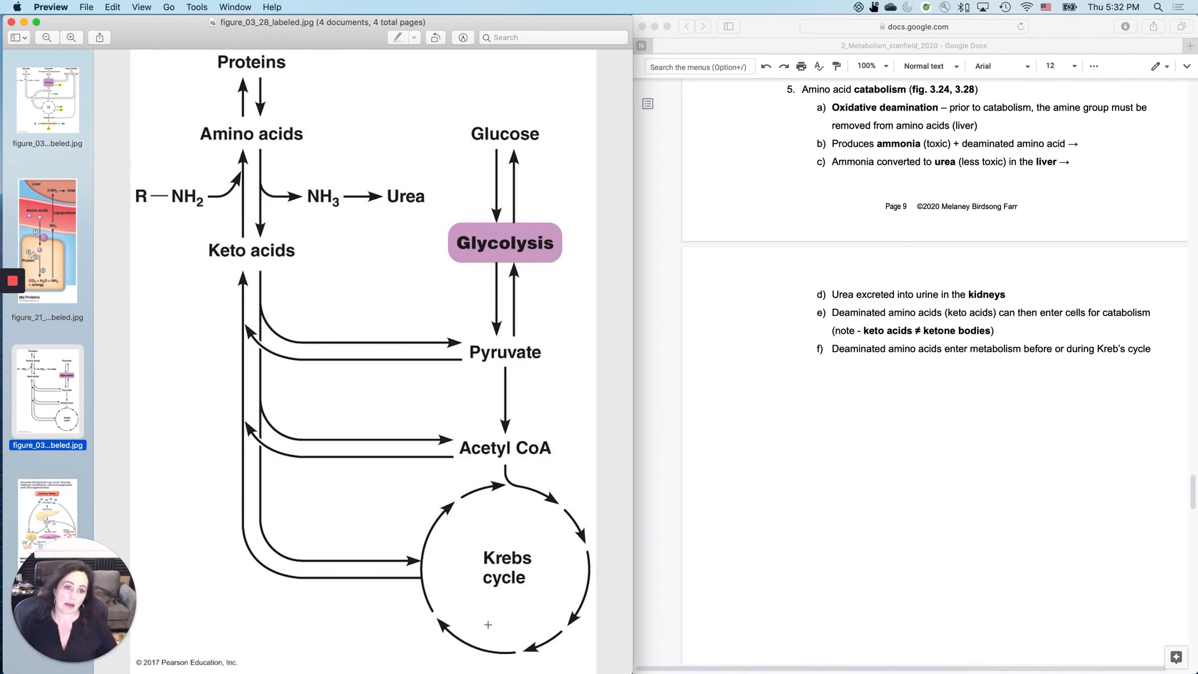
mouse_move(476, 425)
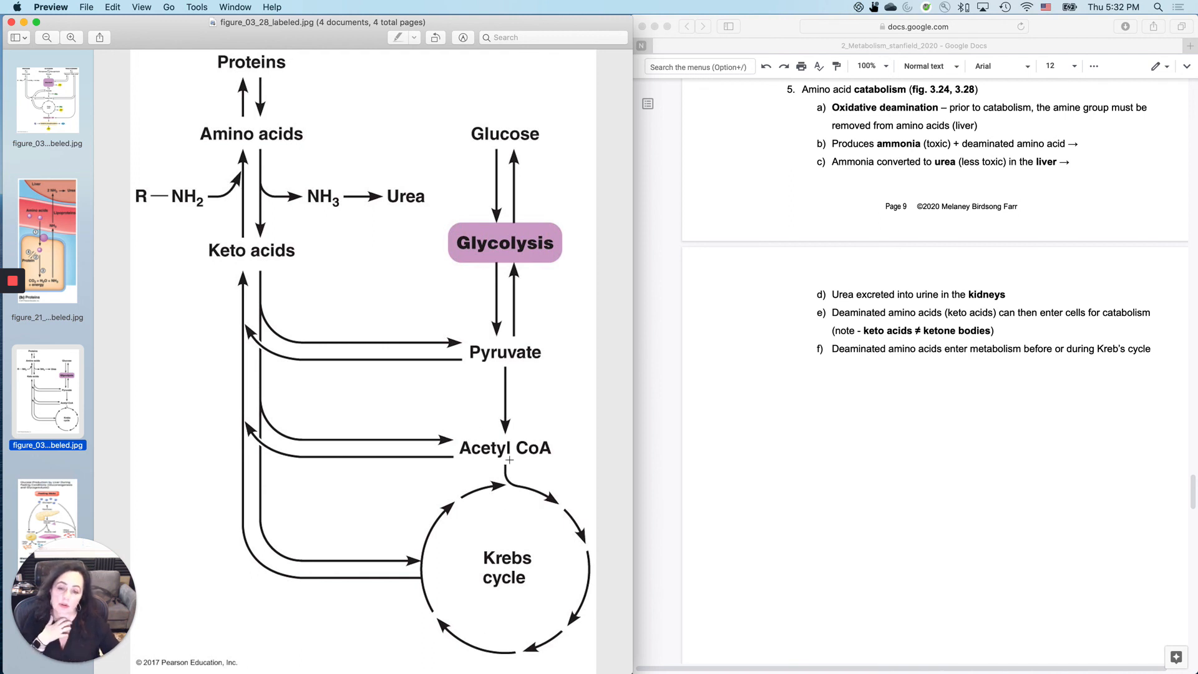
mouse_move(501, 569)
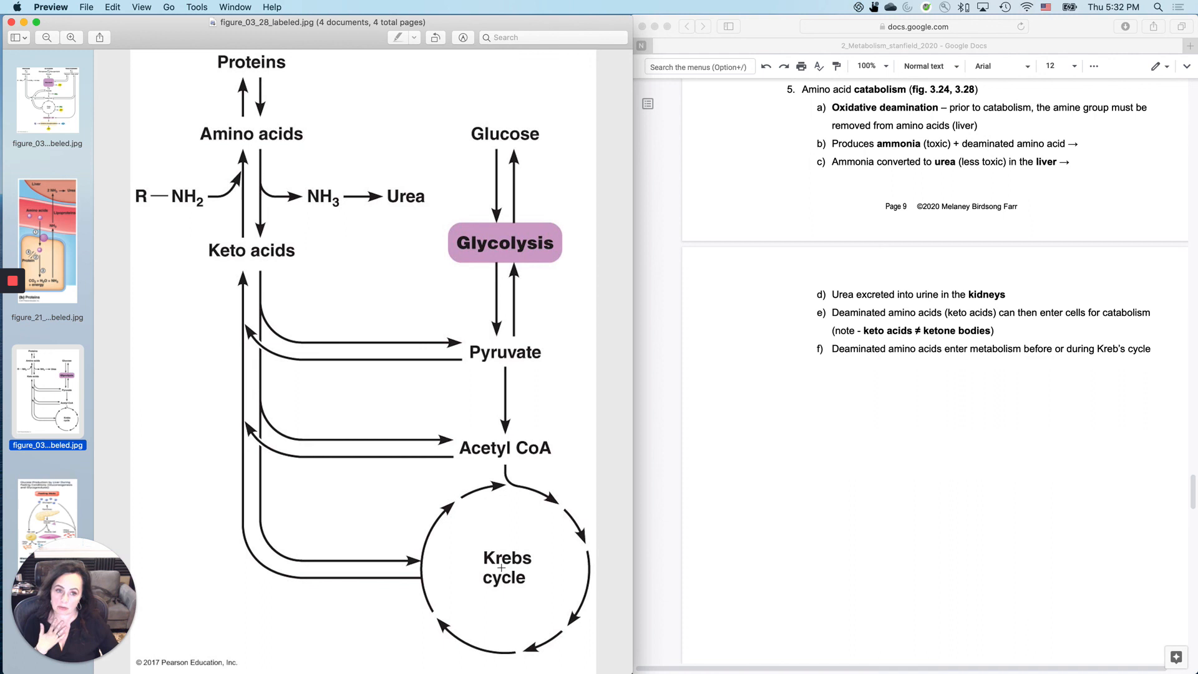